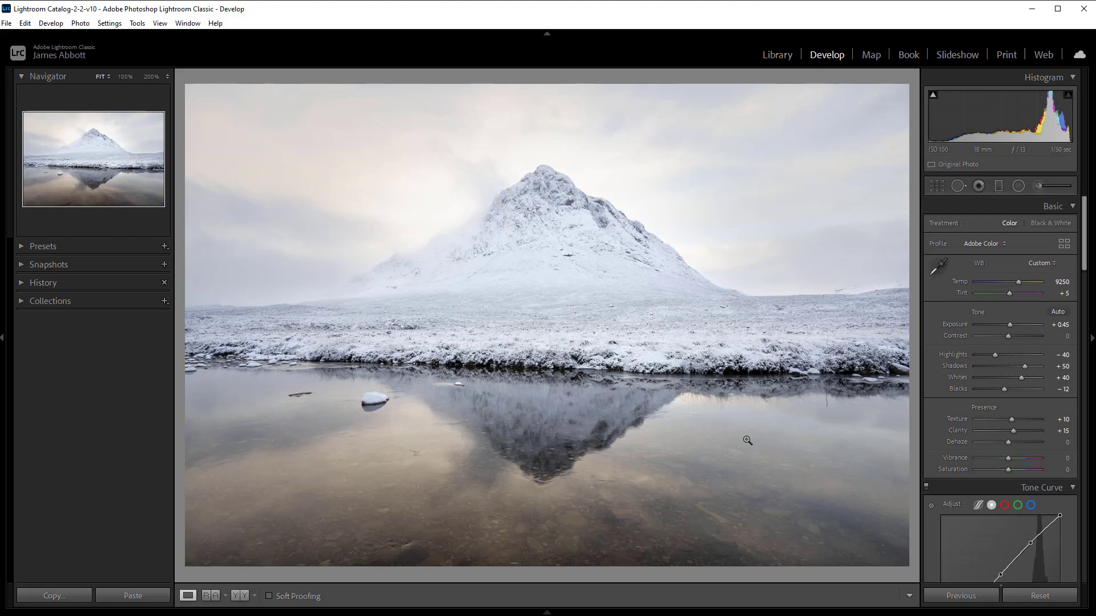
- Select the unedited bracketed RAW photo of the snowy mountain for editing
left_click(1038, 595)
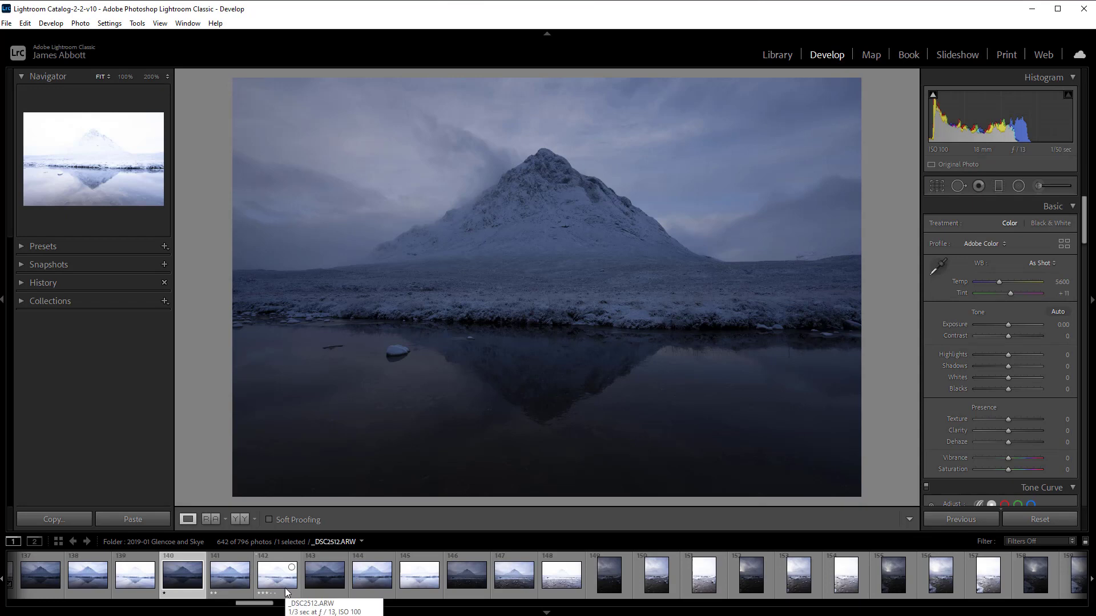
- Select all three bracketed exposures of the mountain in the filmstrip
left_click(181, 575)
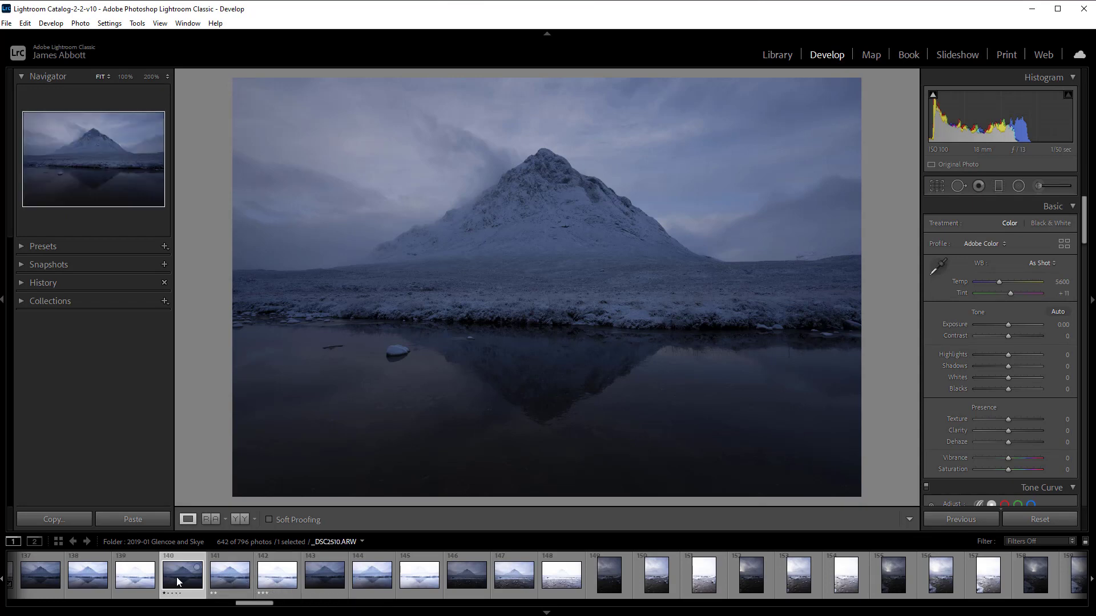
left_click(230, 574)
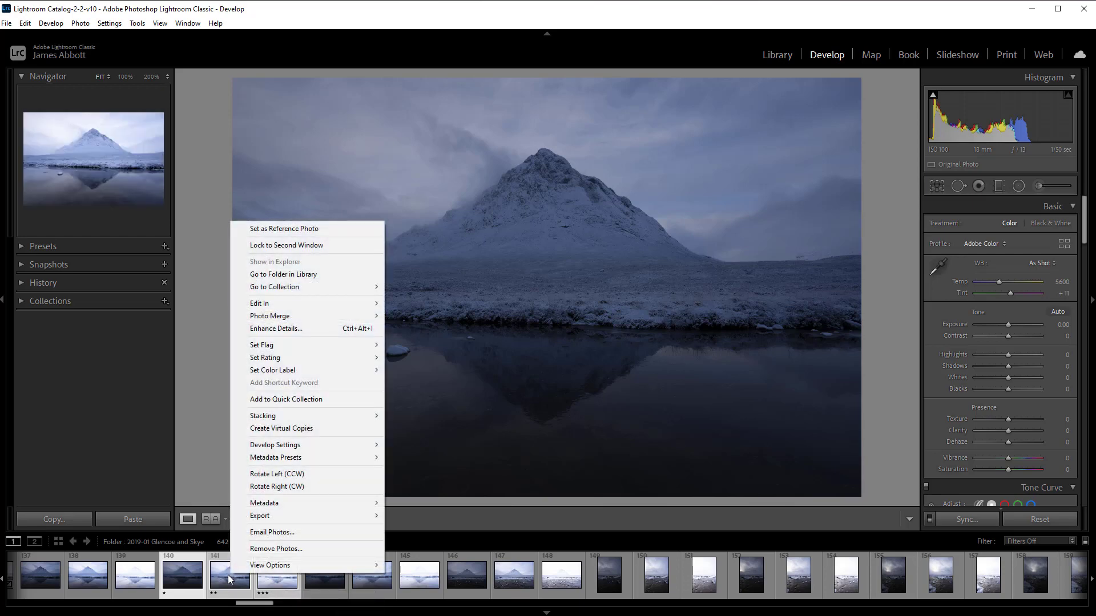
mouse_move(307, 399)
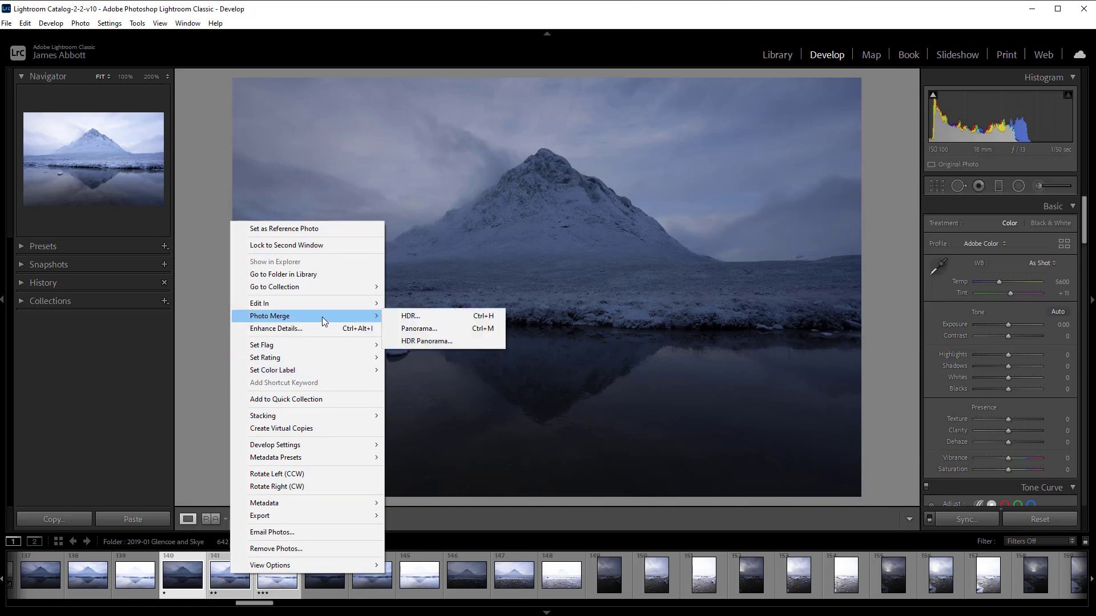
mouse_move(410, 316)
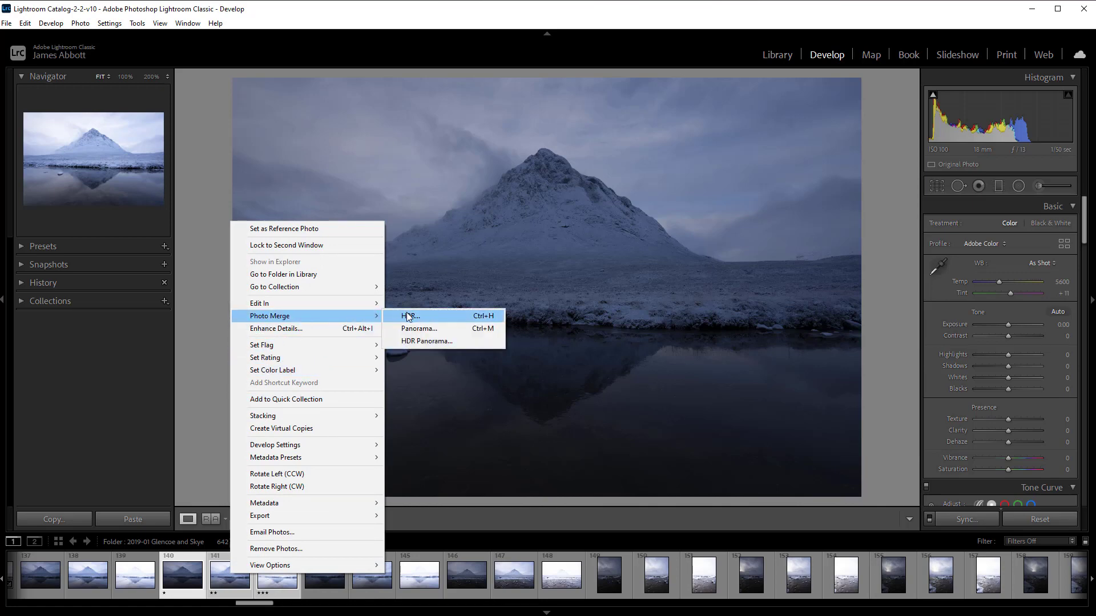
- Start the Photo Merge HDR of the selected exposures with Deghost Amount set to High
left_click(409, 316)
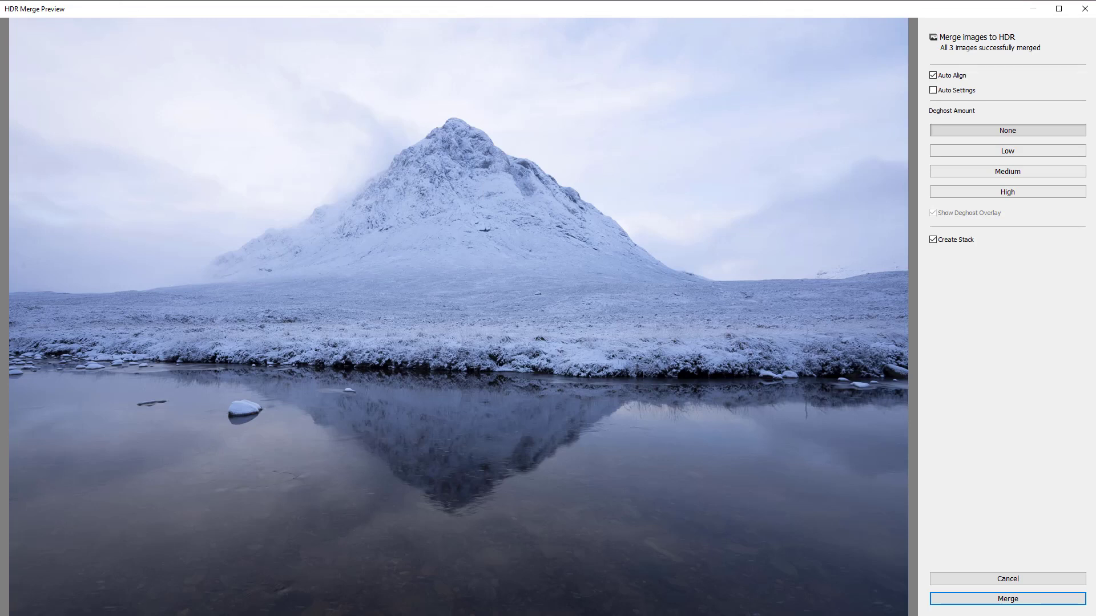
mouse_move(992, 87)
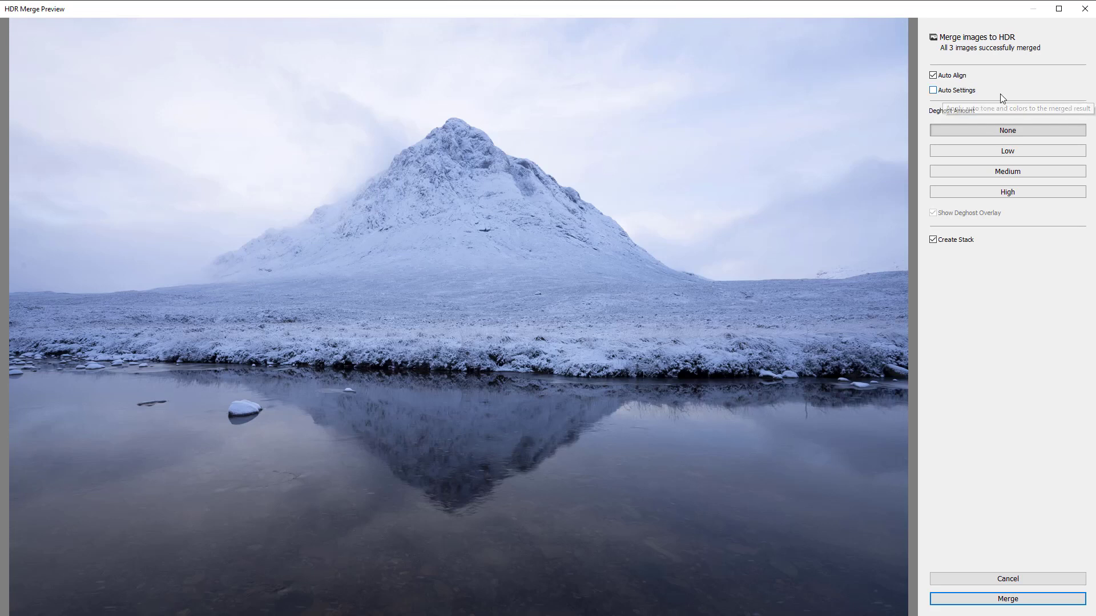
mouse_move(1038, 92)
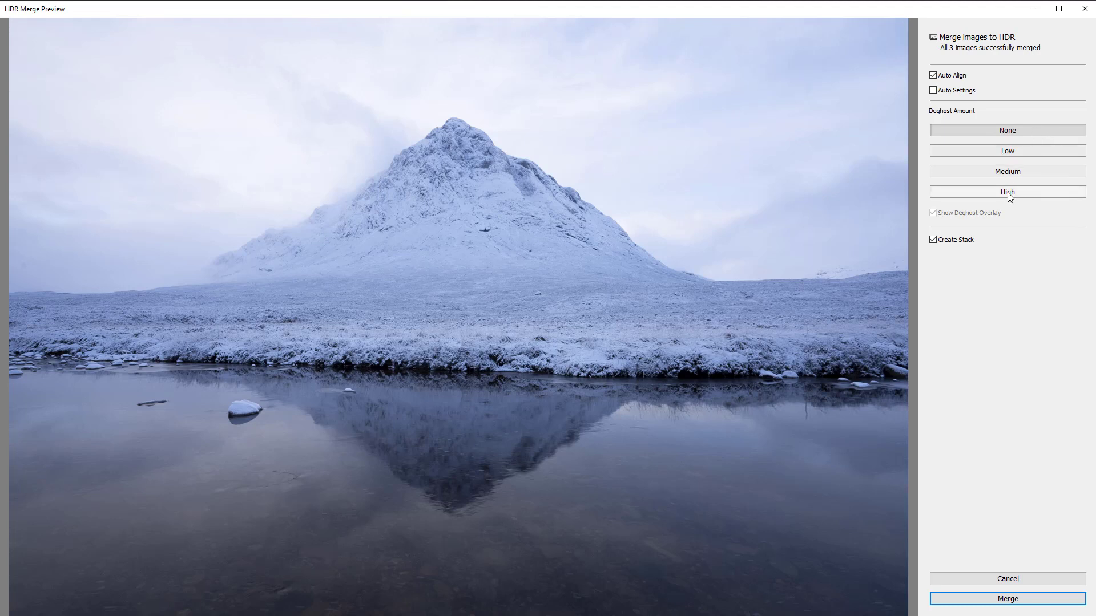
left_click(1006, 192)
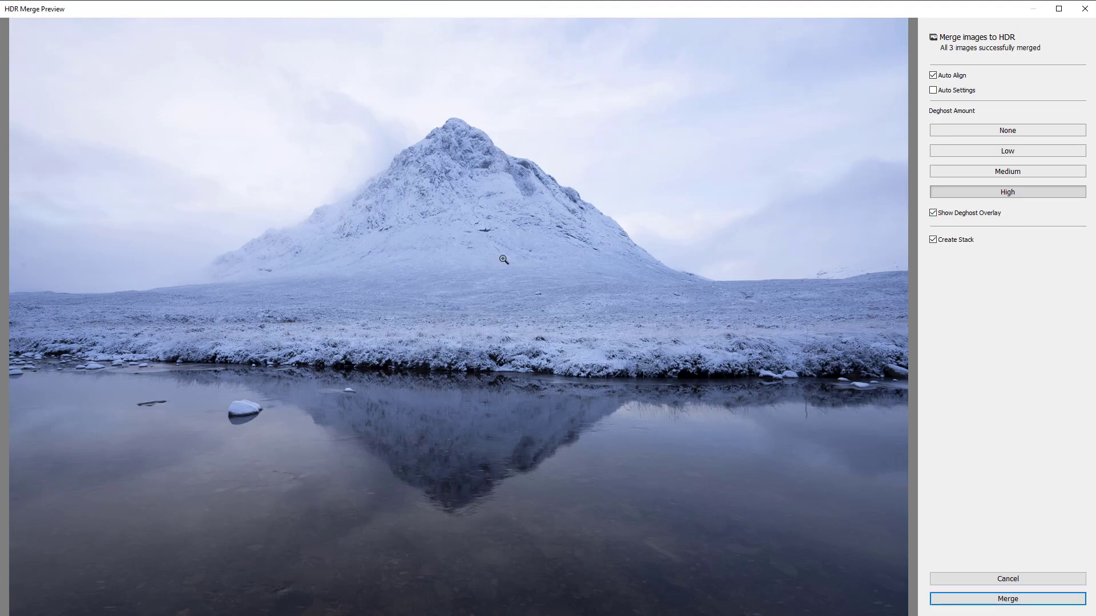
mouse_move(387, 302)
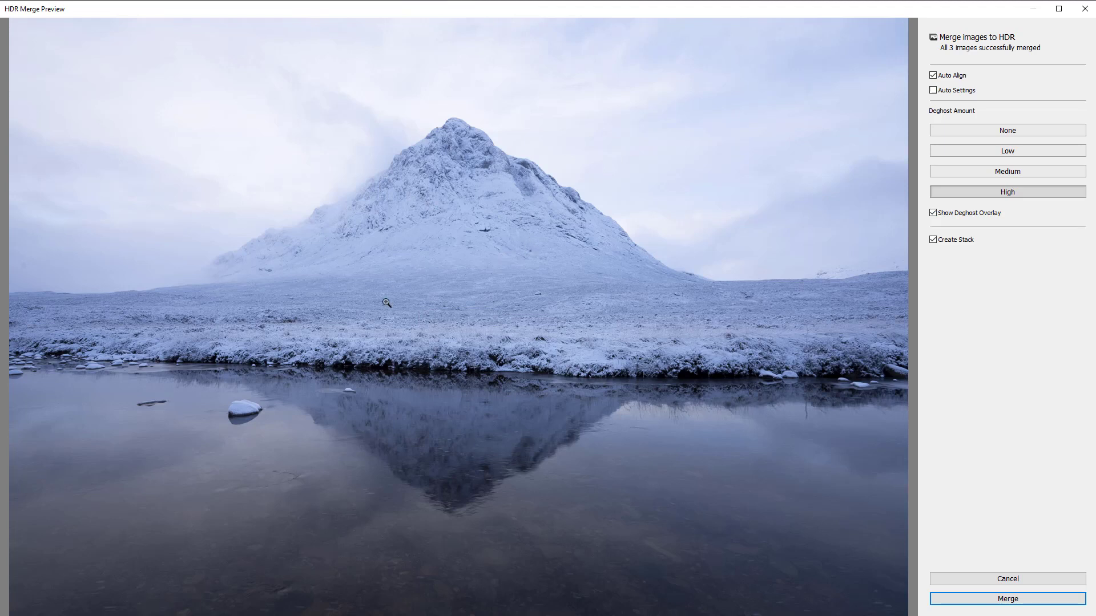
mouse_move(531, 219)
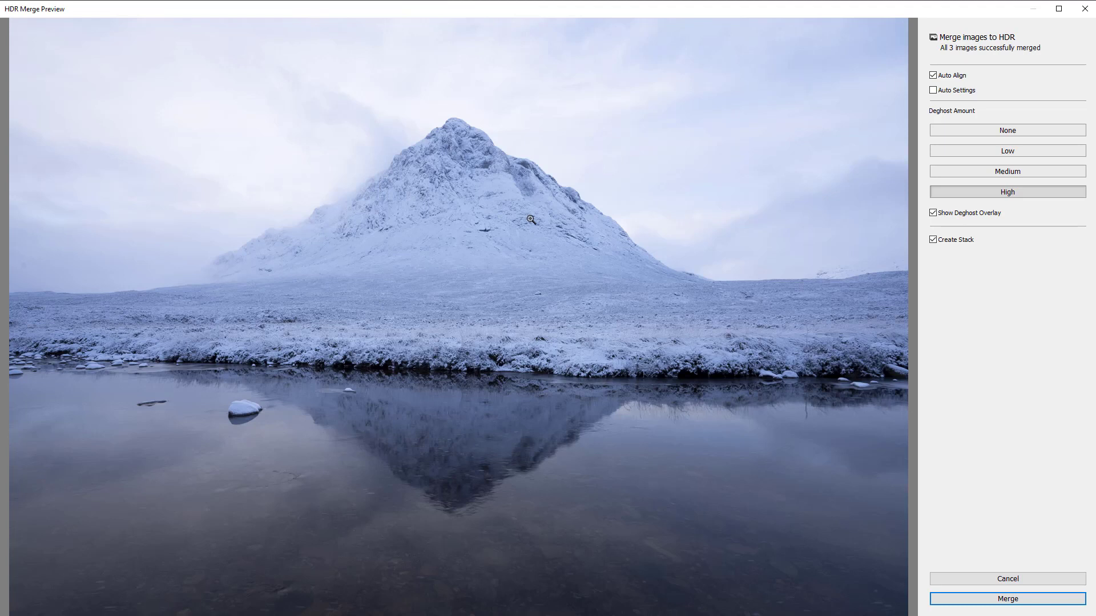
mouse_move(587, 230)
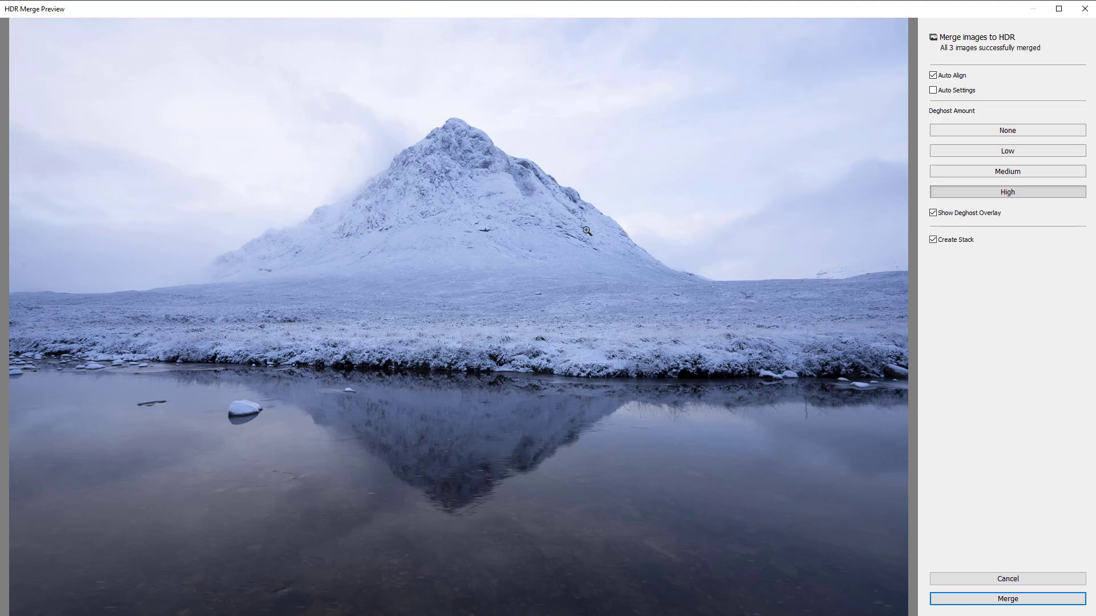
mouse_move(378, 175)
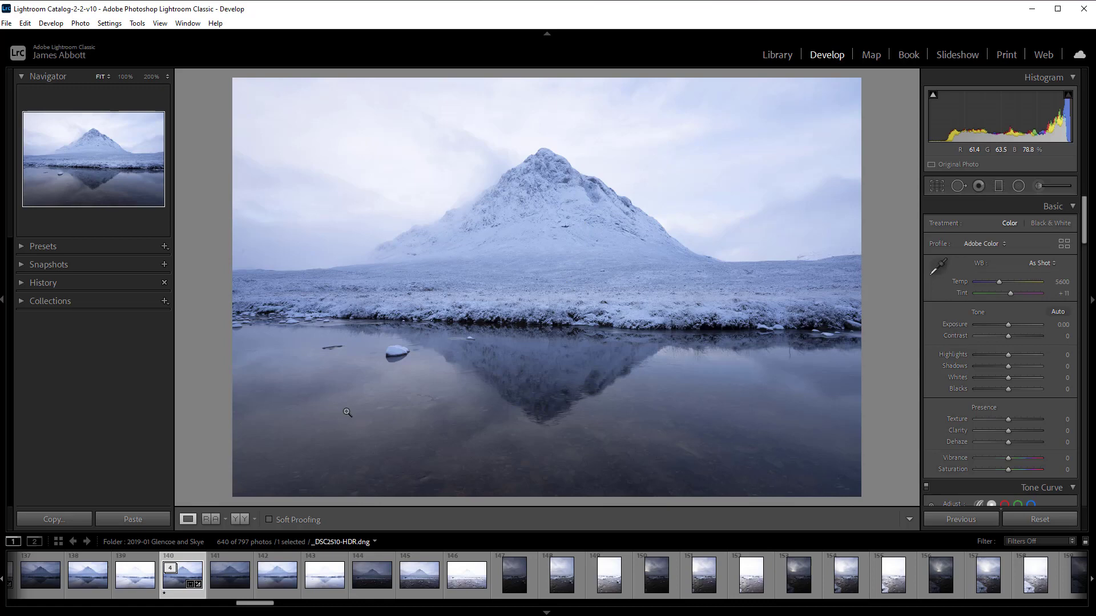
mouse_move(181, 574)
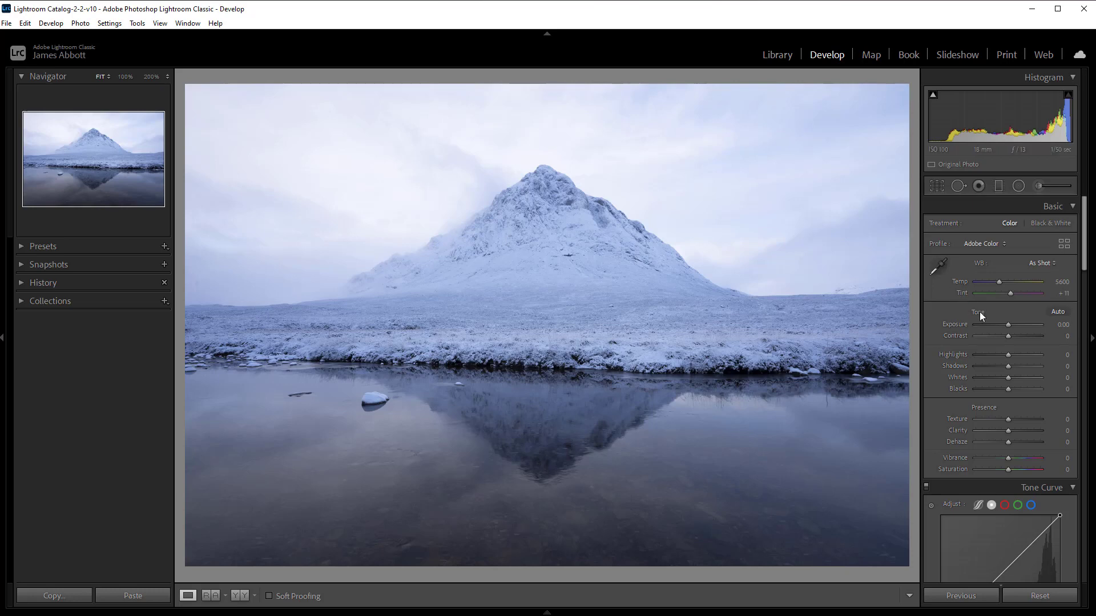
mouse_move(967, 400)
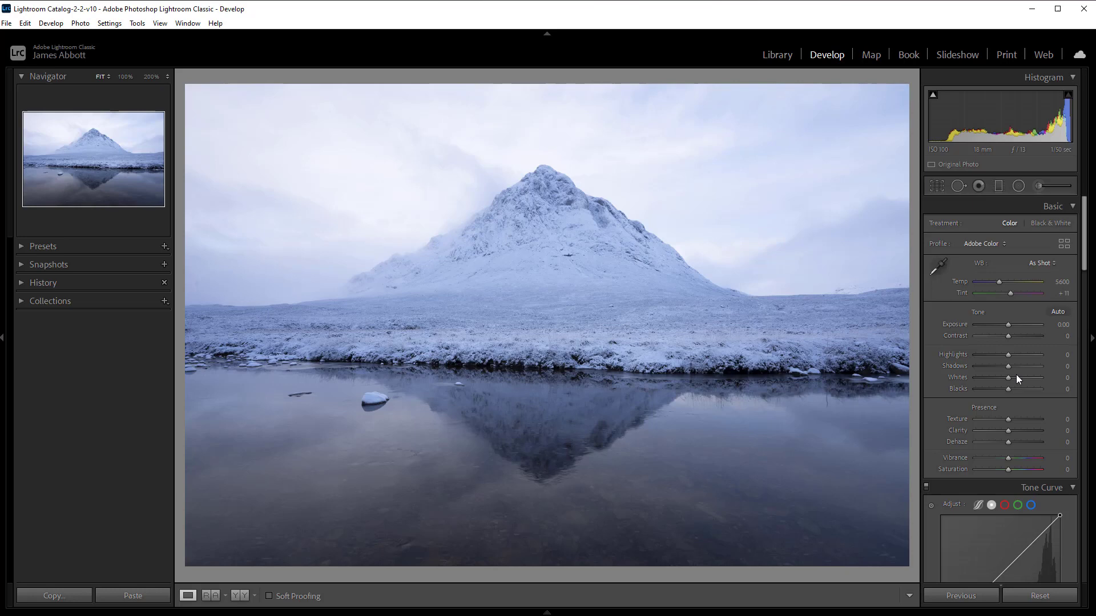
- Warm the white balance to temperature 9000 and tint +5
left_click_drag(998, 282, 1004, 282)
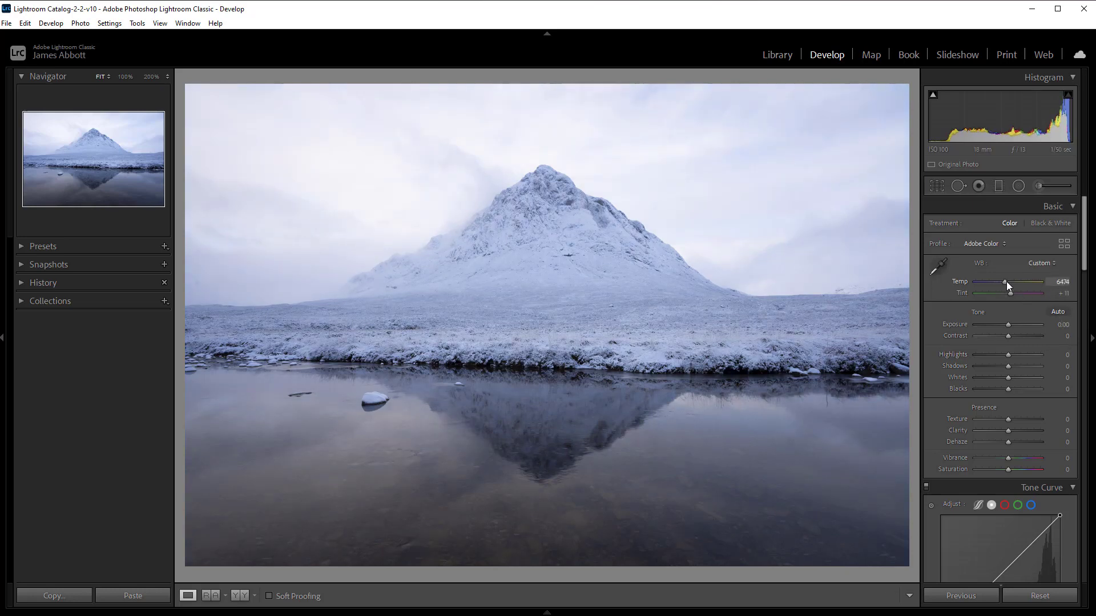
left_click_drag(1004, 282, 1012, 282)
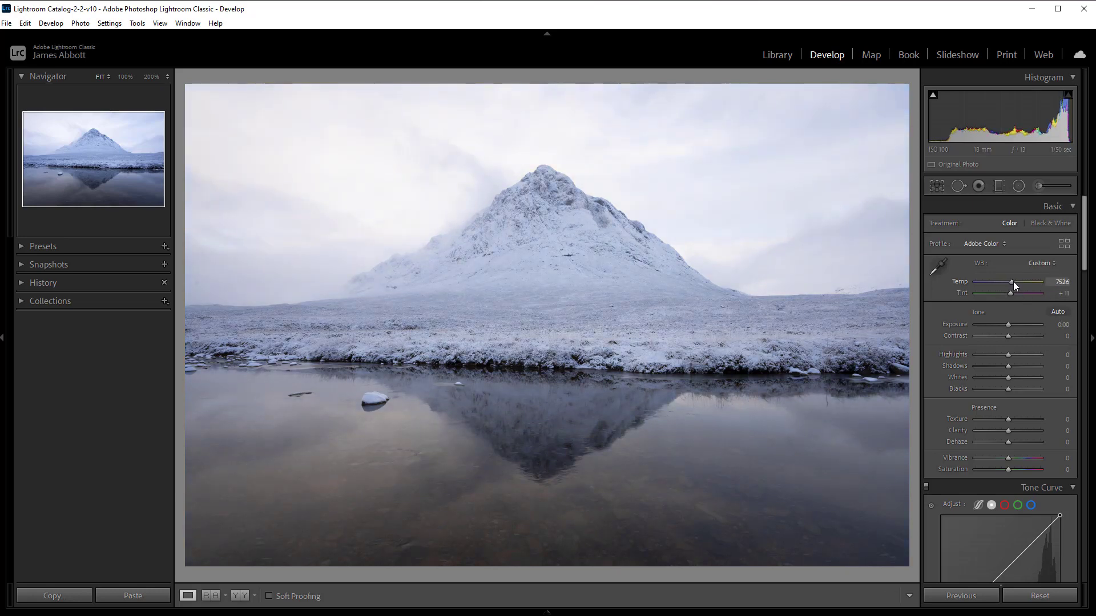
left_click_drag(1012, 284, 1019, 284)
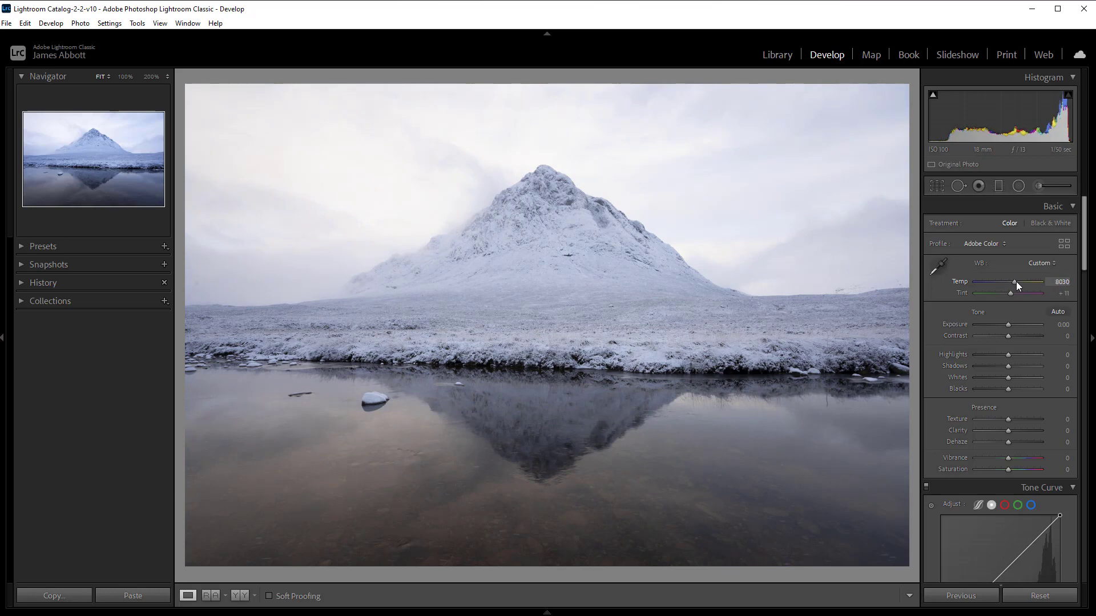
left_click_drag(1014, 289, 1021, 289)
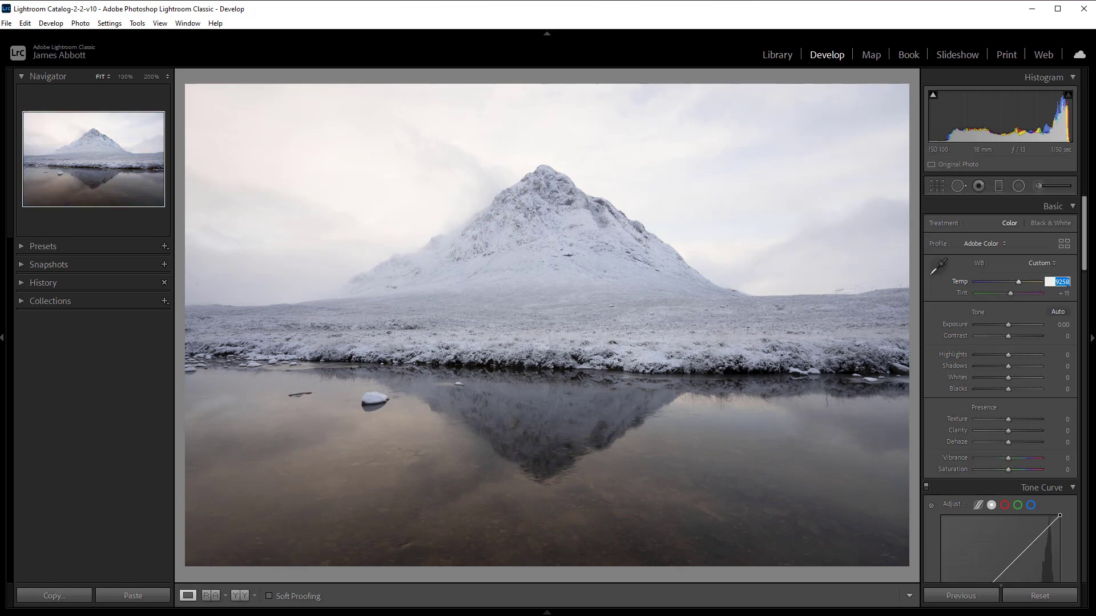
type("900")
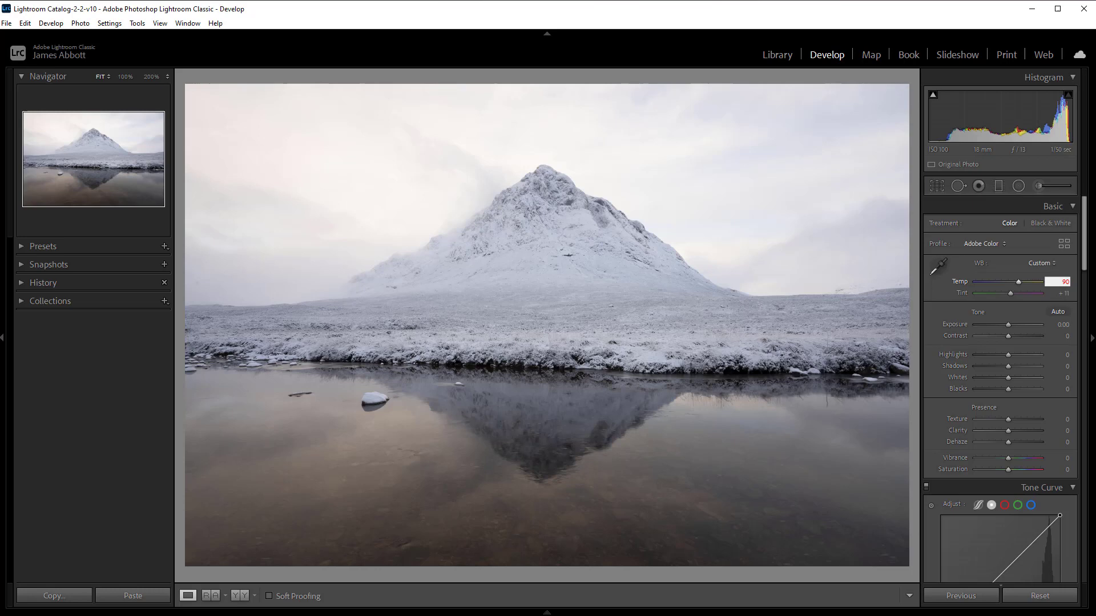
left_click_drag(1029, 281, 1037, 280)
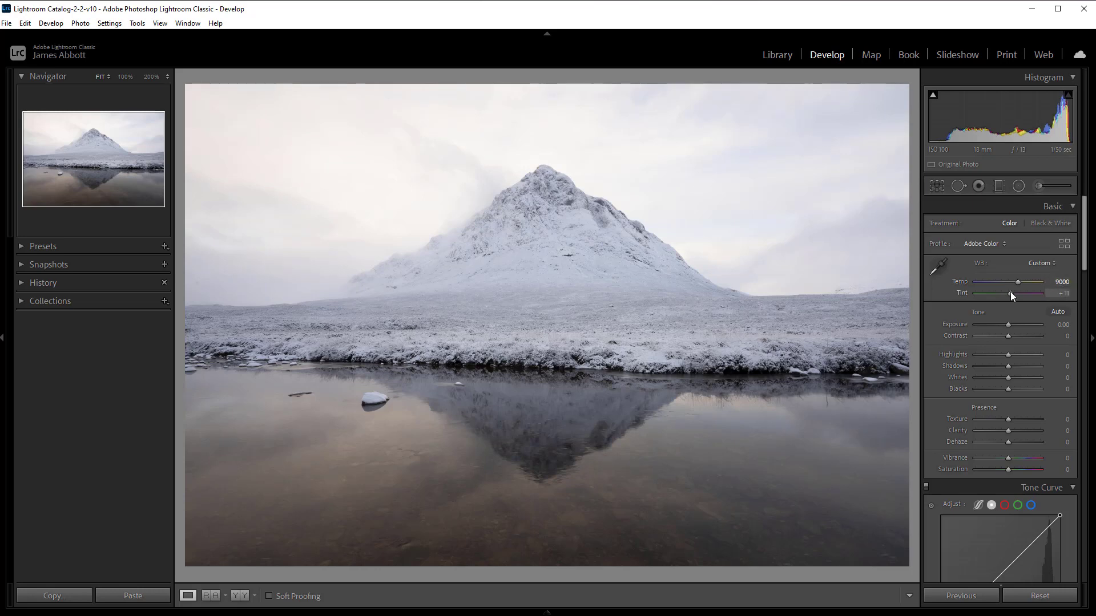
left_click_drag(1020, 293, 1012, 294)
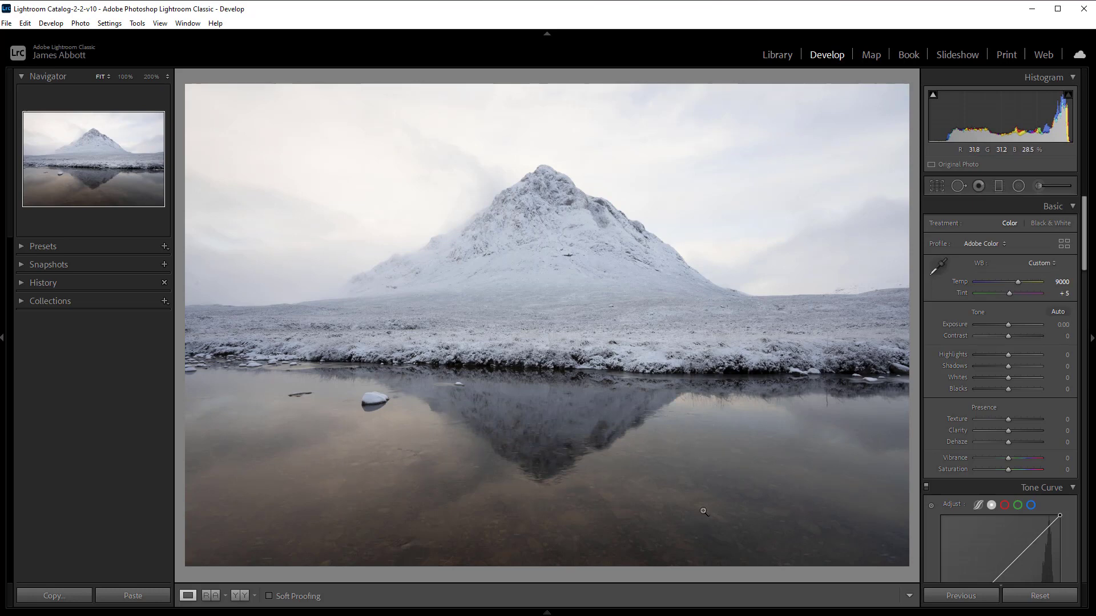
mouse_move(554, 488)
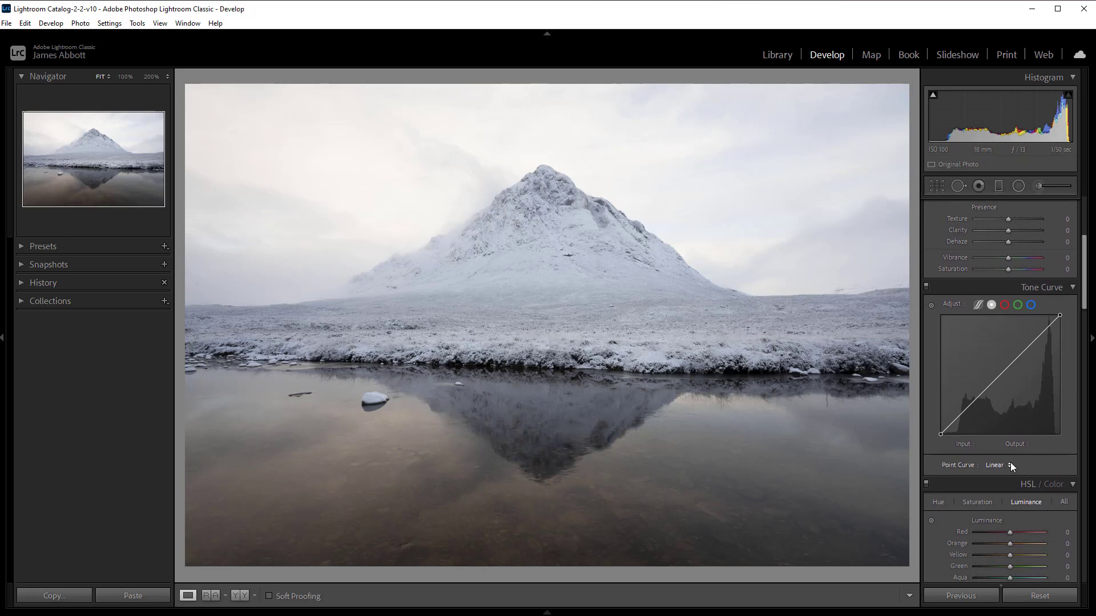
- Apply the Strong Contrast point curve preset in the Tone Curve panel
left_click(998, 465)
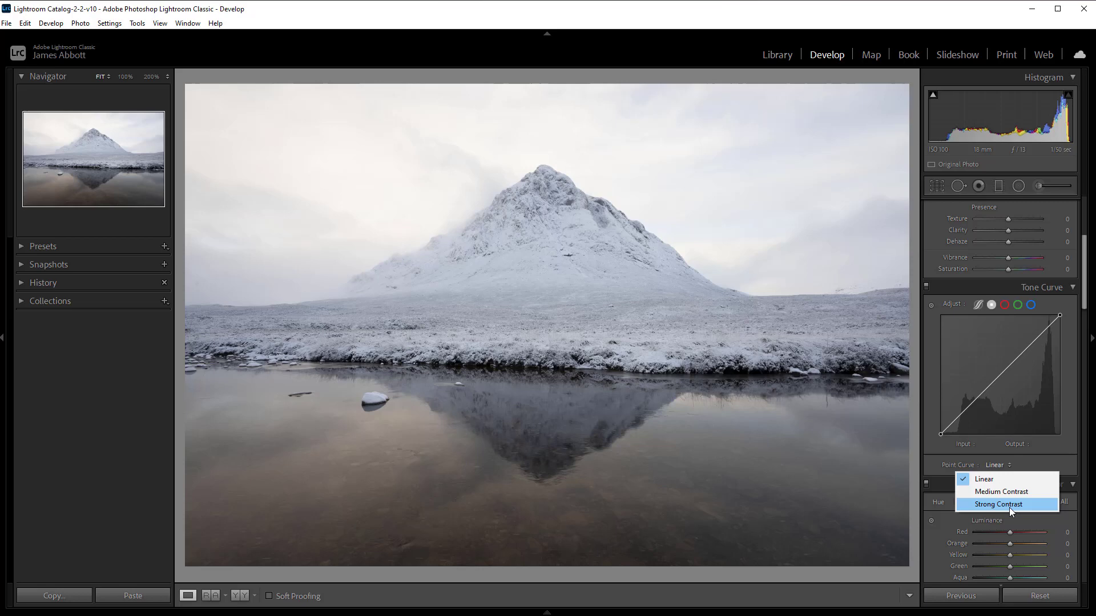
left_click(1000, 491)
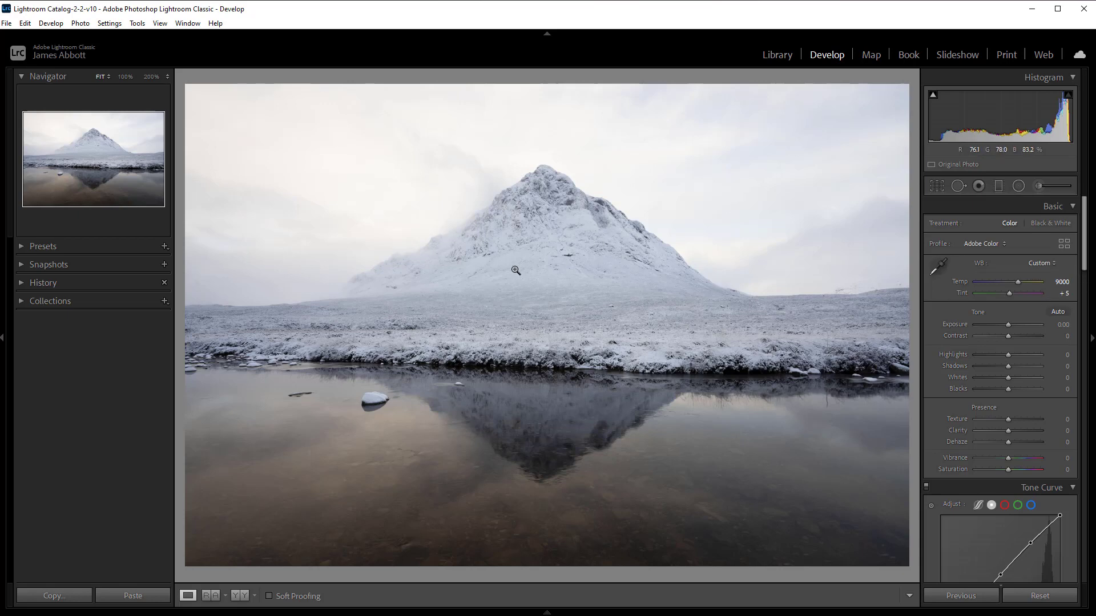
mouse_move(525, 301)
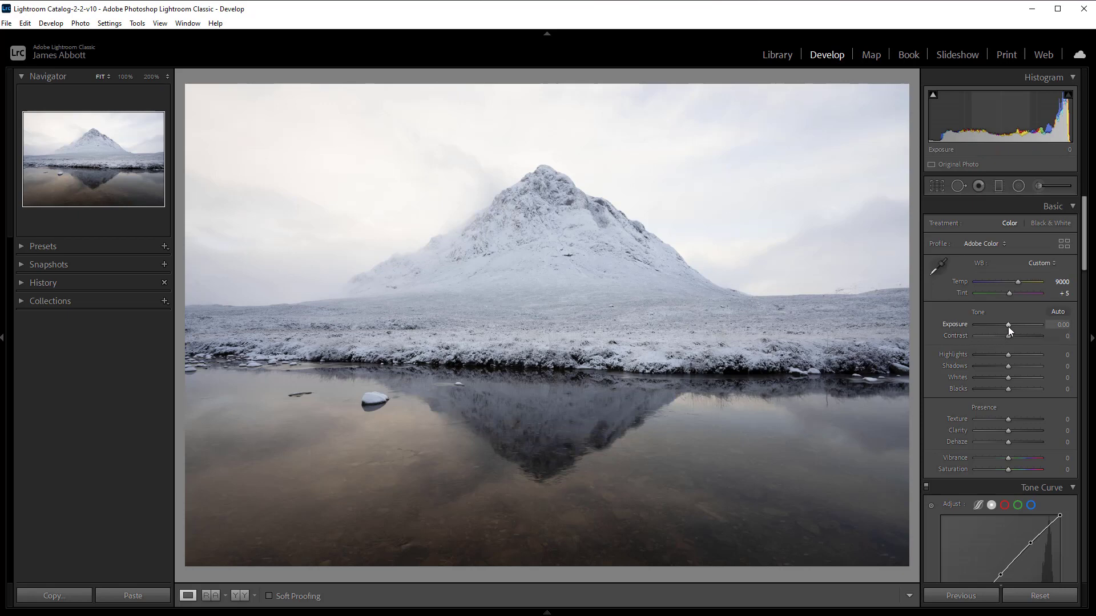
- Raise Exposure to +0.45 to brighten the scene
left_click_drag(998, 331, 1010, 331)
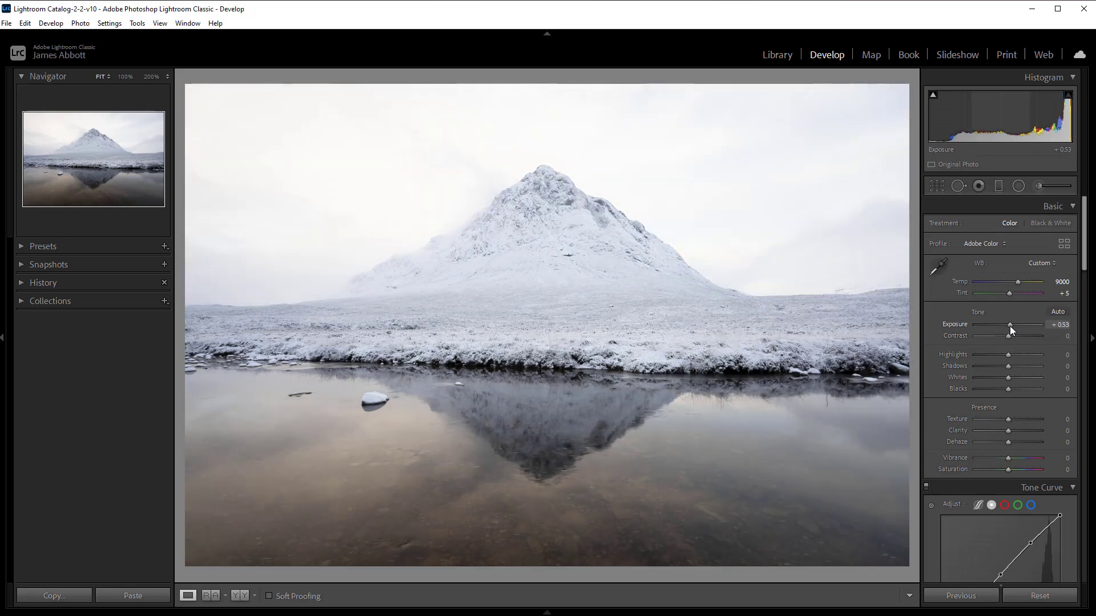
left_click_drag(1018, 324, 1007, 324)
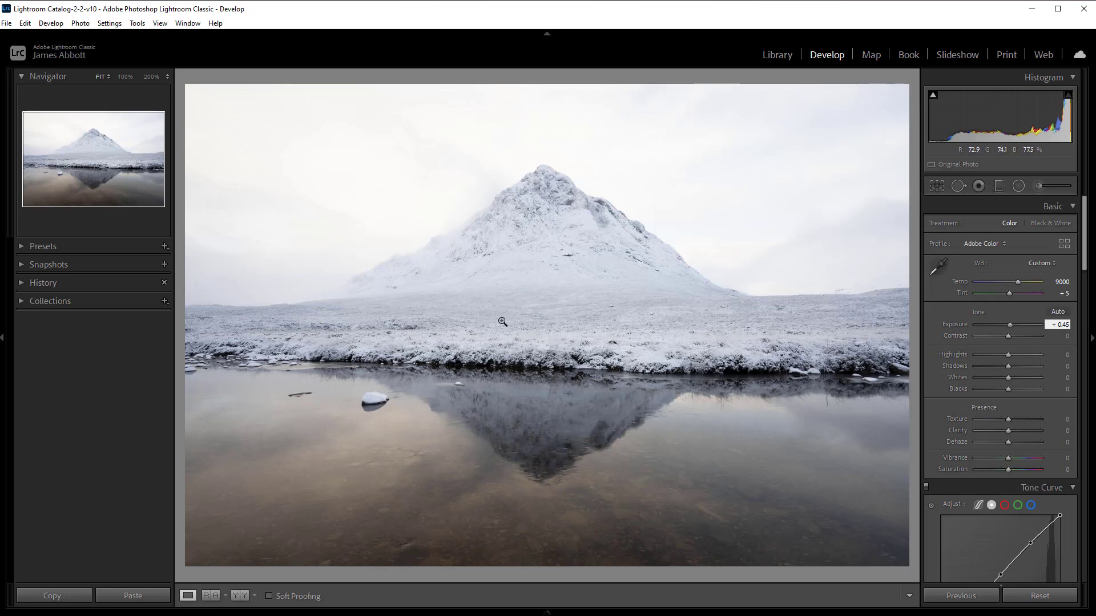
mouse_move(559, 154)
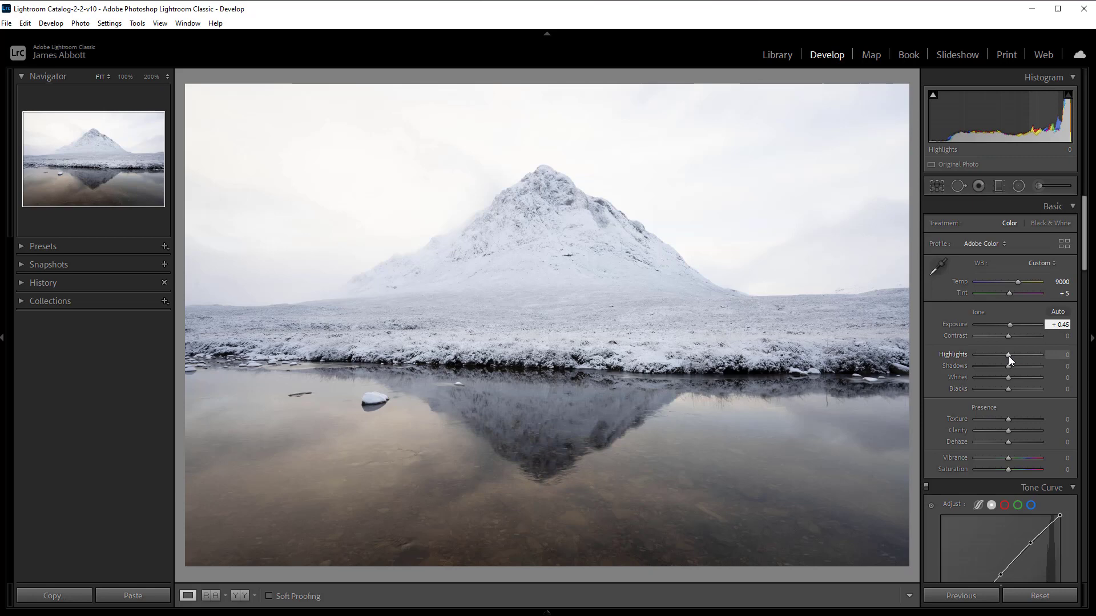
- Pull Highlights down to -40 while watching the clipping preview
left_click_drag(1028, 355, 1008, 355)
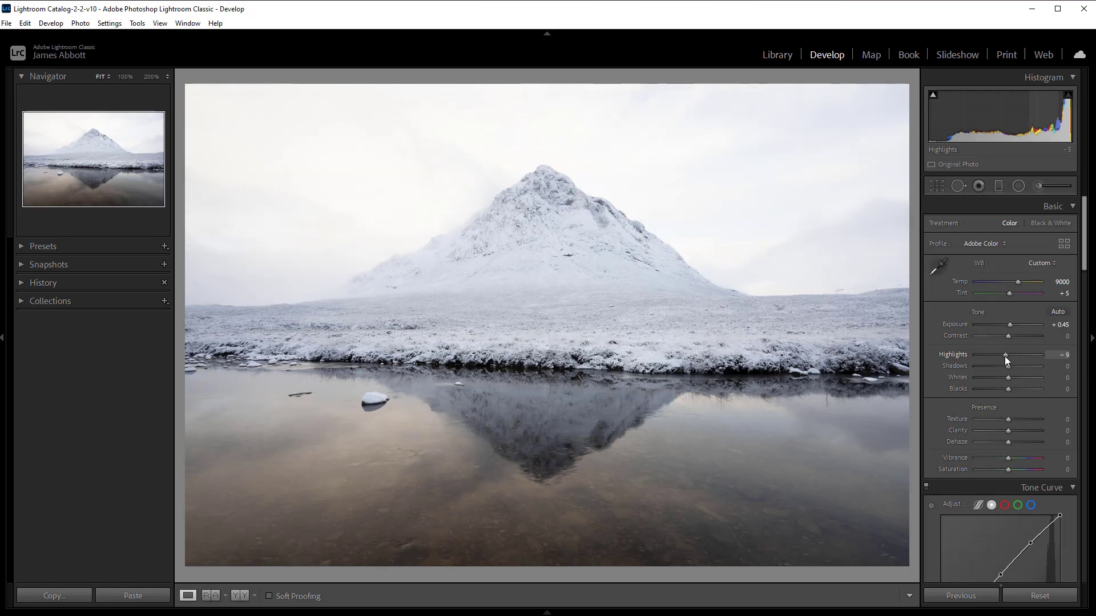
left_click_drag(1004, 355, 997, 355)
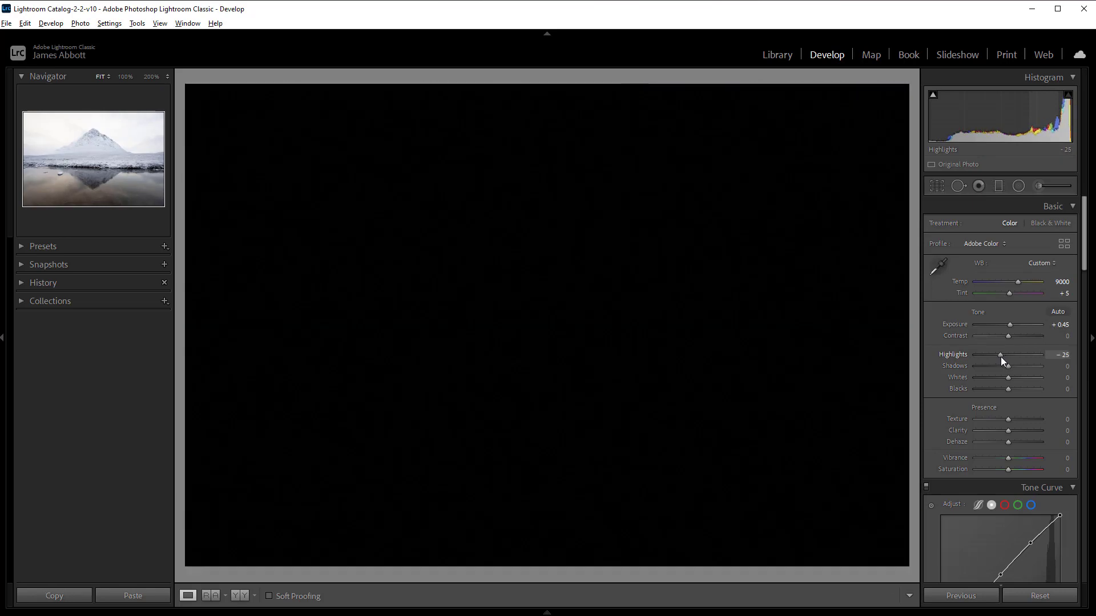
left_click_drag(1000, 355, 994, 354)
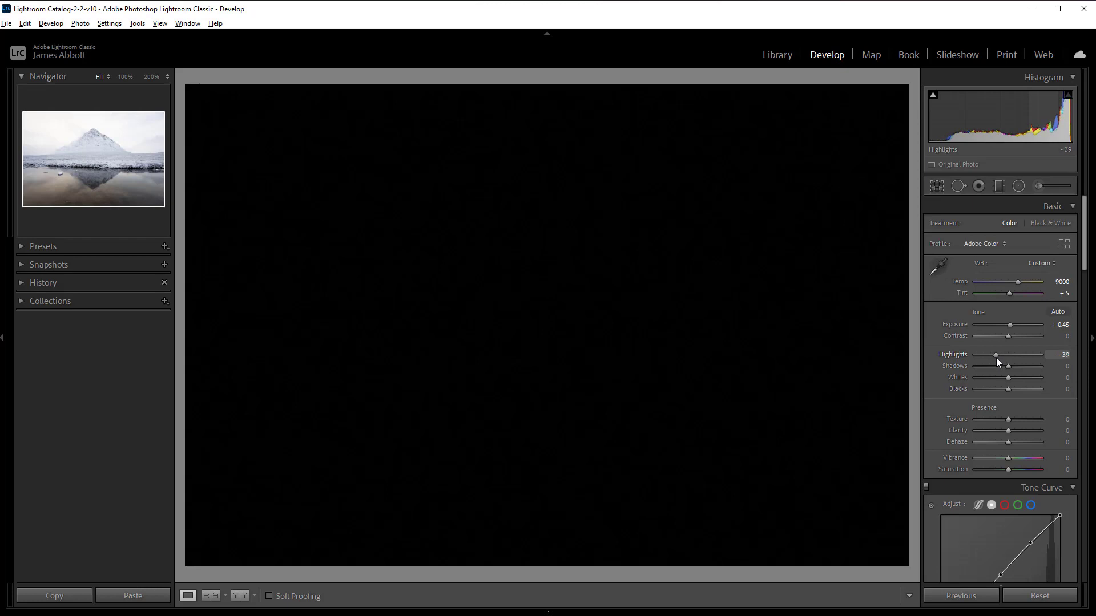
left_click_drag(996, 355, 988, 355)
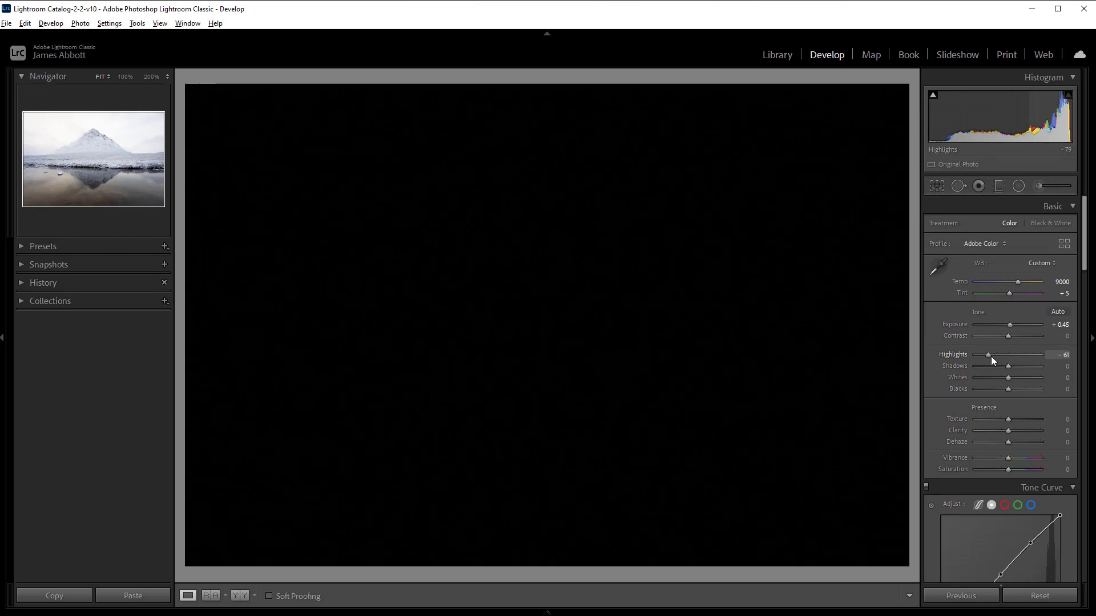
left_click_drag(987, 354, 999, 354)
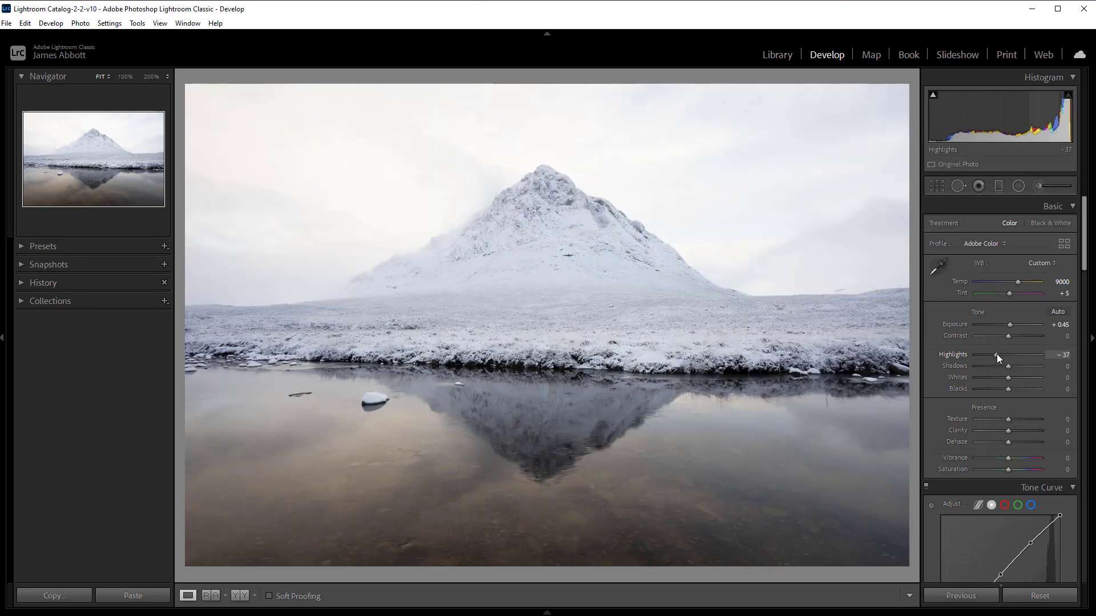
left_click_drag(1017, 365, 1012, 365)
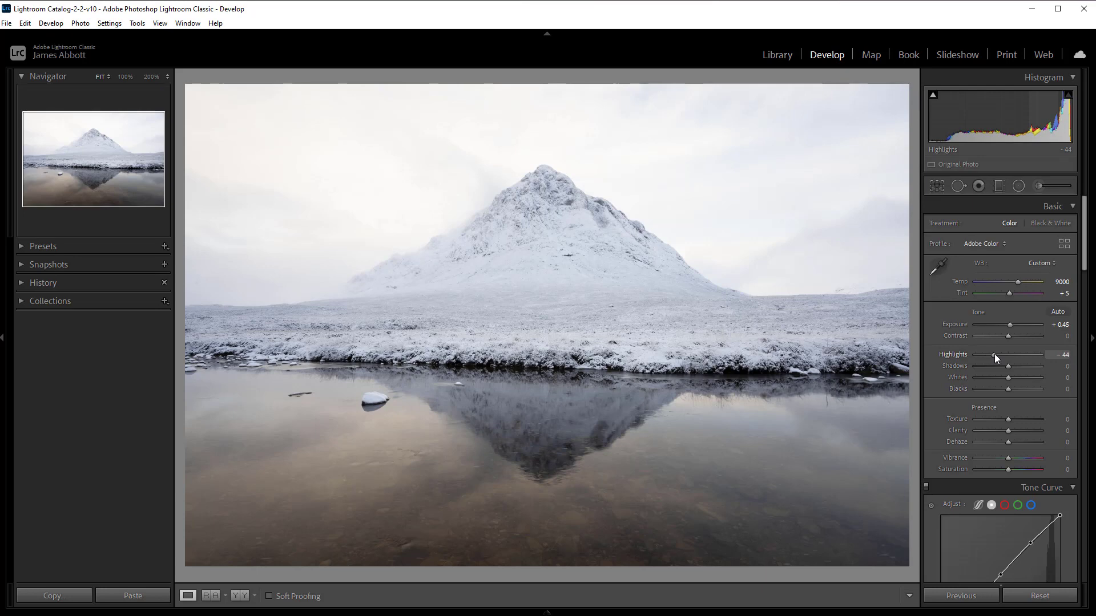
left_click_drag(992, 357, 1000, 357)
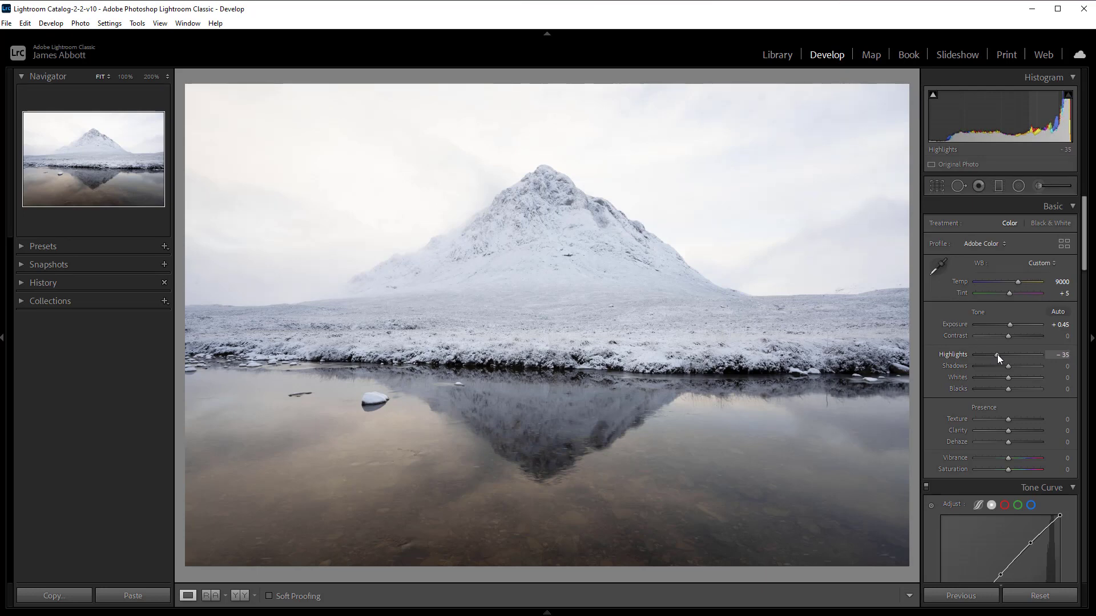
left_click_drag(997, 355, 994, 355)
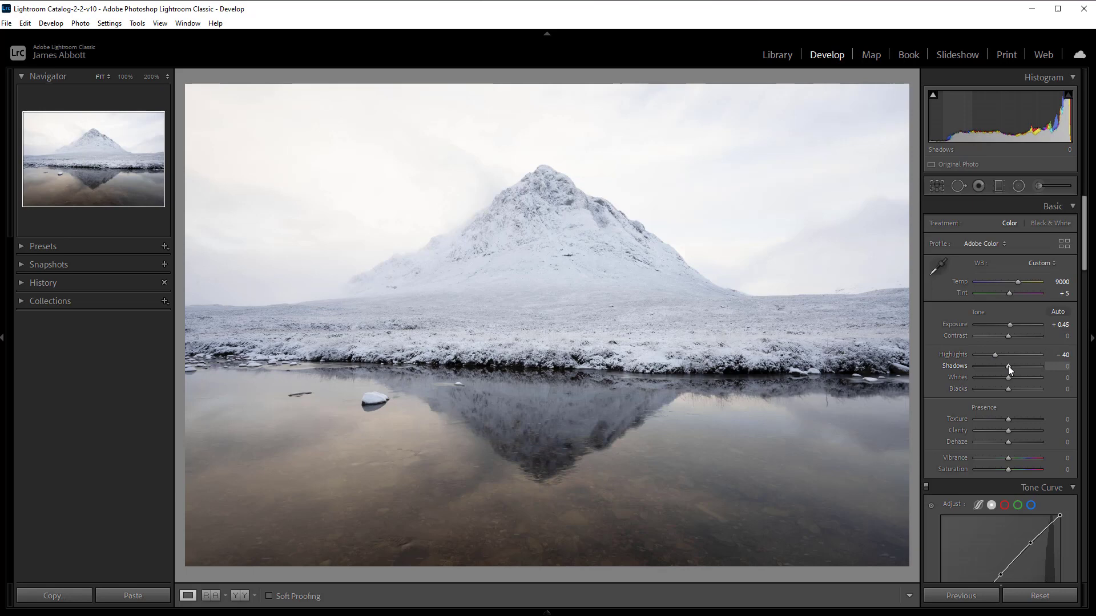
mouse_move(1009, 370)
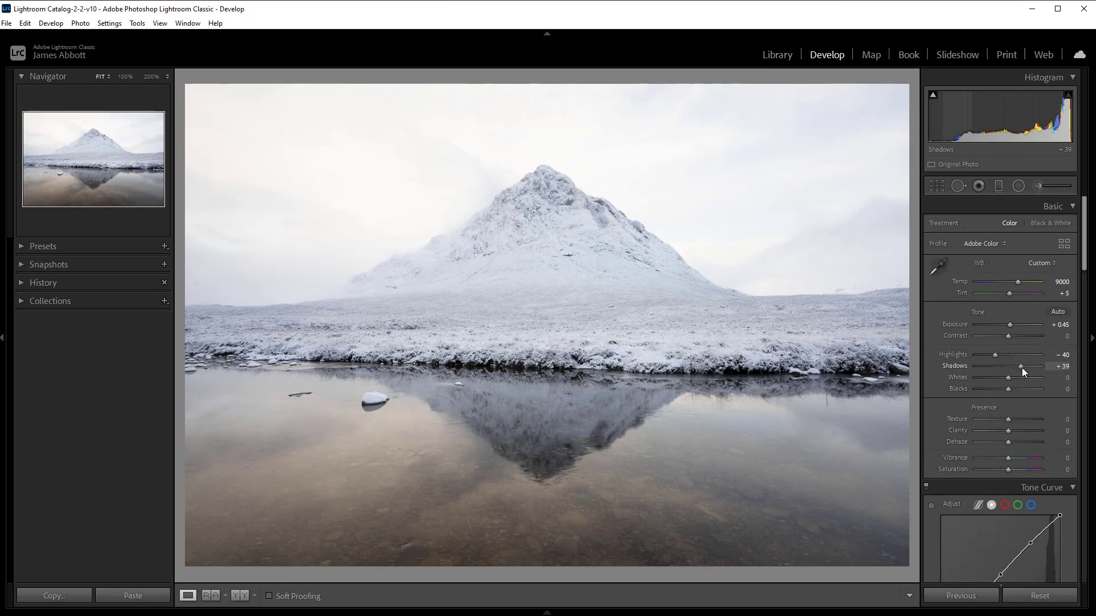
- Lift Shadows to +51 and Whites to +40 until the snow starts clipping
left_click_drag(1017, 366, 1025, 366)
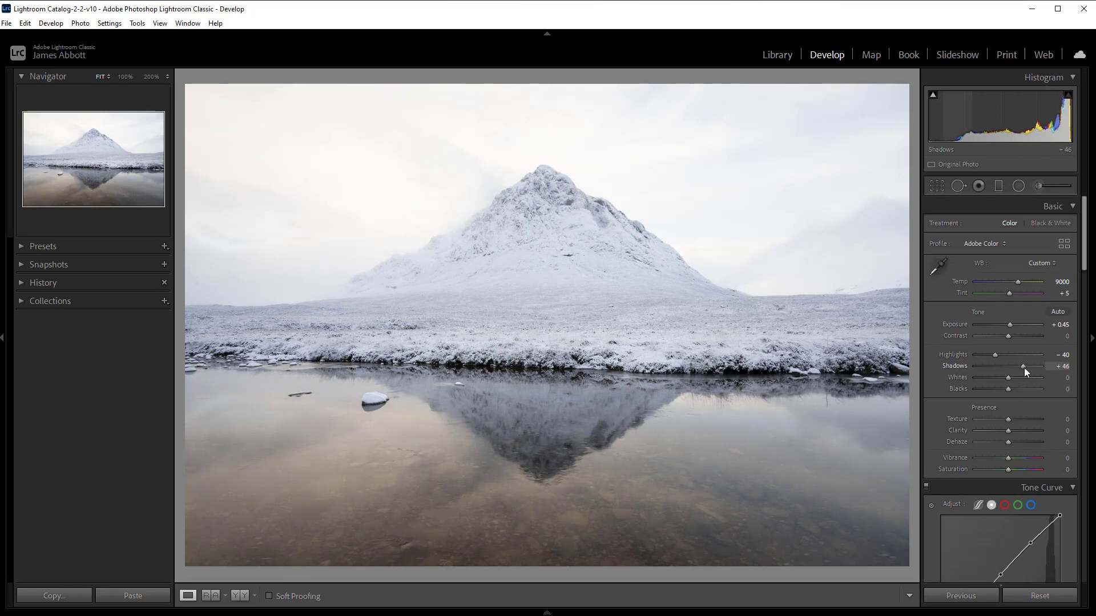
left_click_drag(1023, 366, 1027, 366)
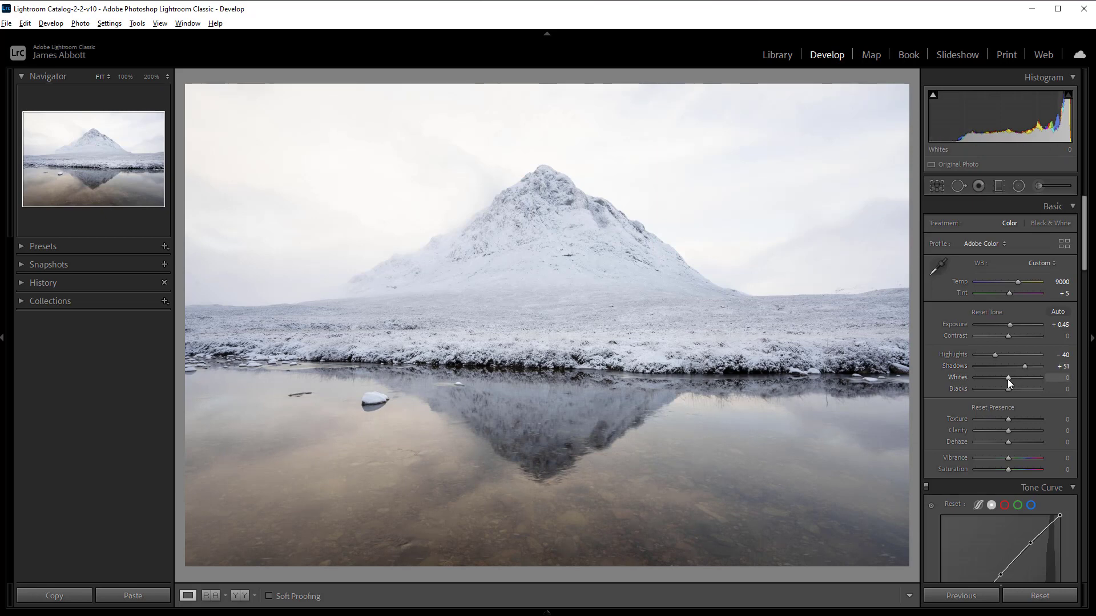
left_click_drag(996, 378, 1017, 377)
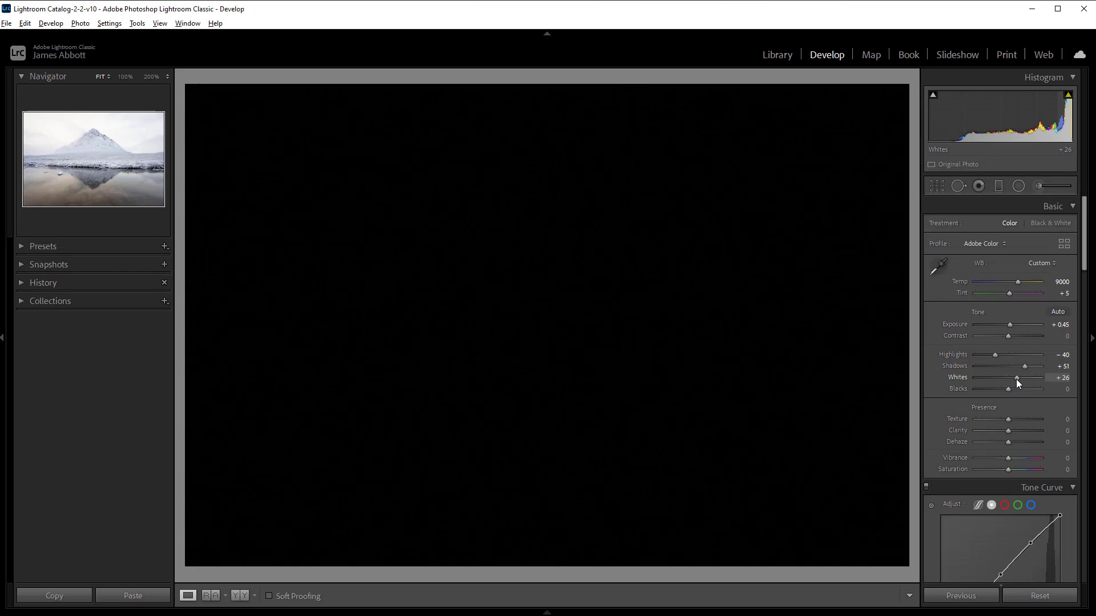
left_click_drag(1016, 378, 1021, 378)
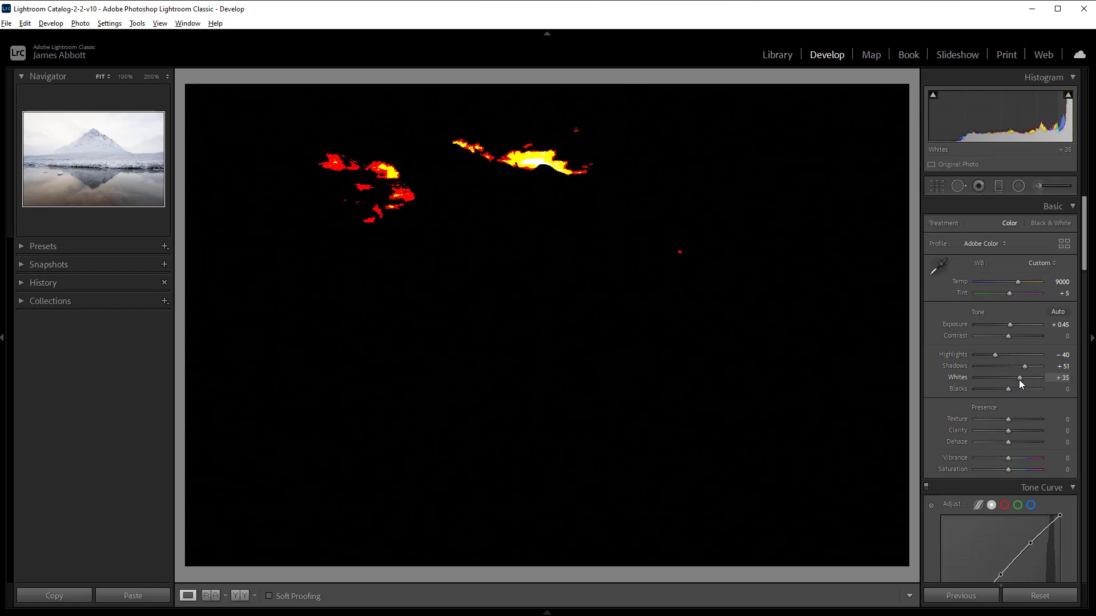
left_click_drag(1019, 377, 1024, 378)
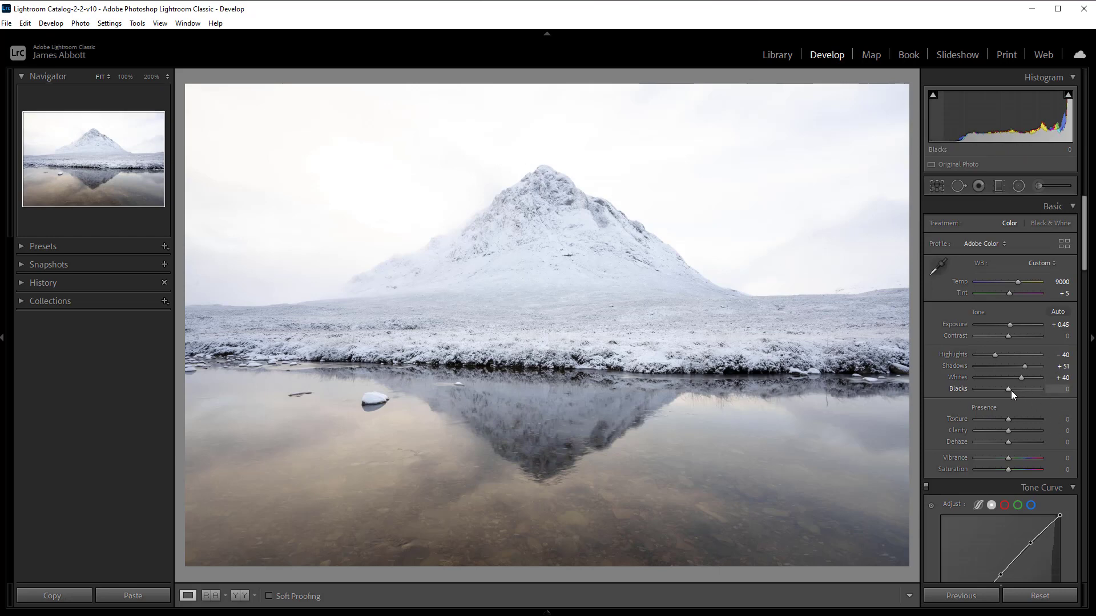
- Set Blacks to -12, Texture to +11 and Clarity to +16
left_click_drag(1007, 389, 1004, 390)
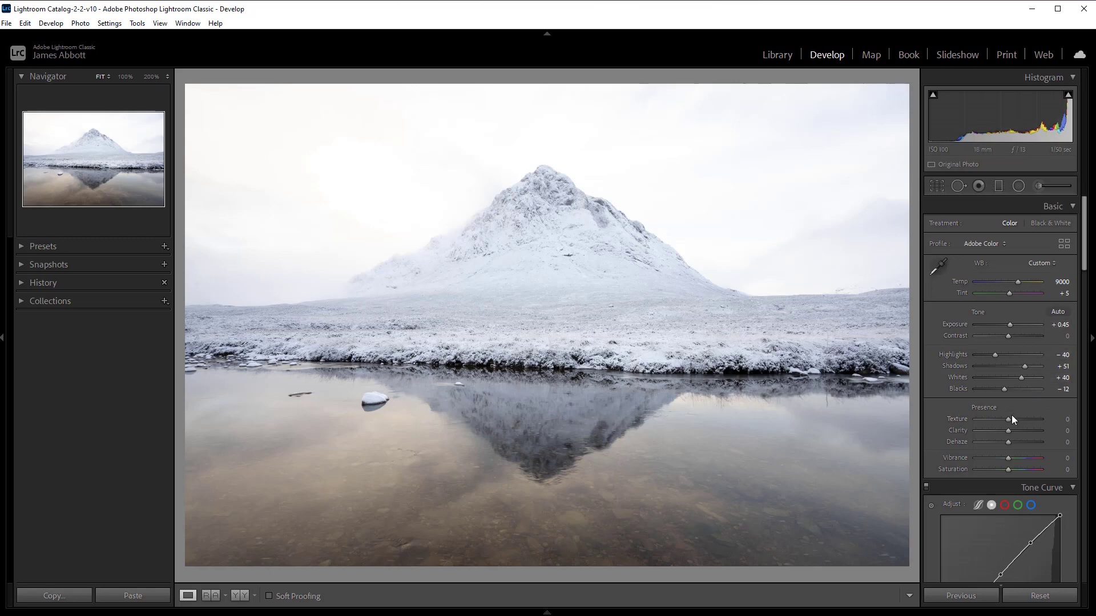
left_click_drag(1027, 427, 1035, 427)
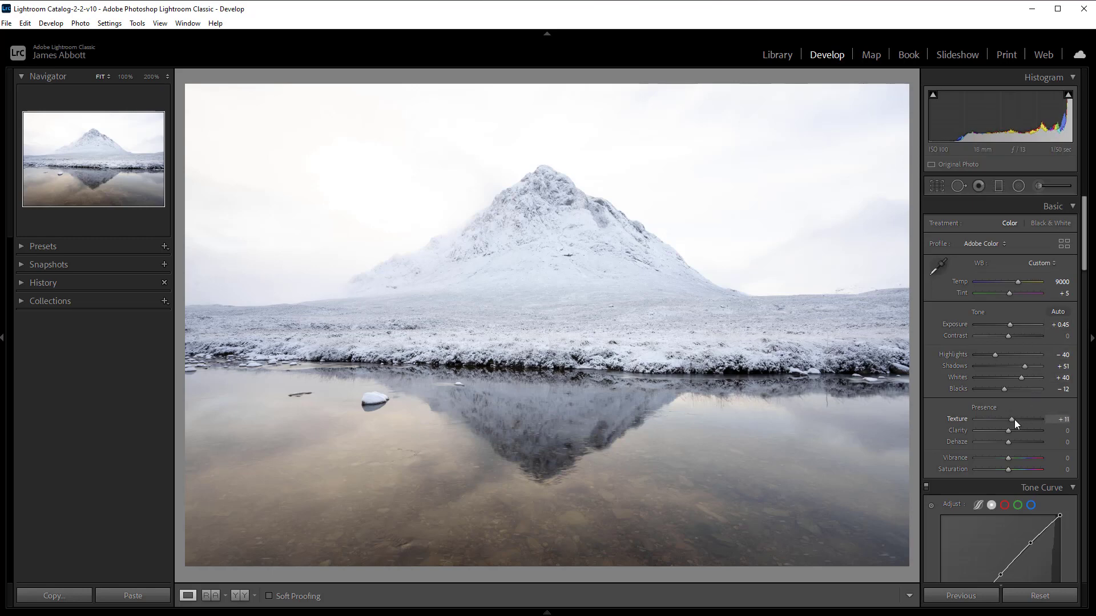
left_click_drag(1036, 425, 1044, 425)
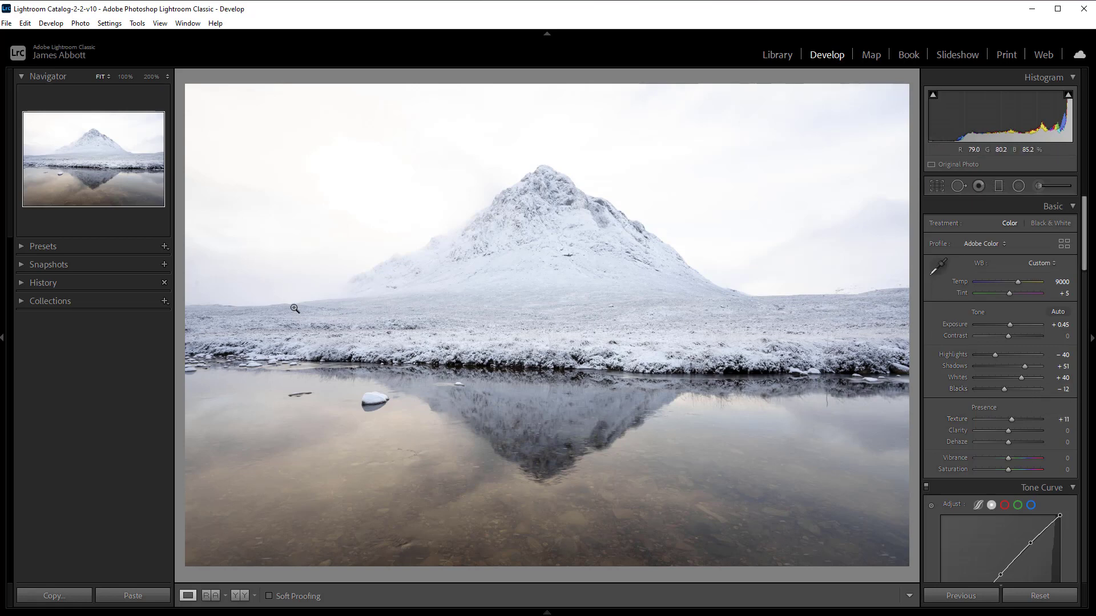
mouse_move(669, 350)
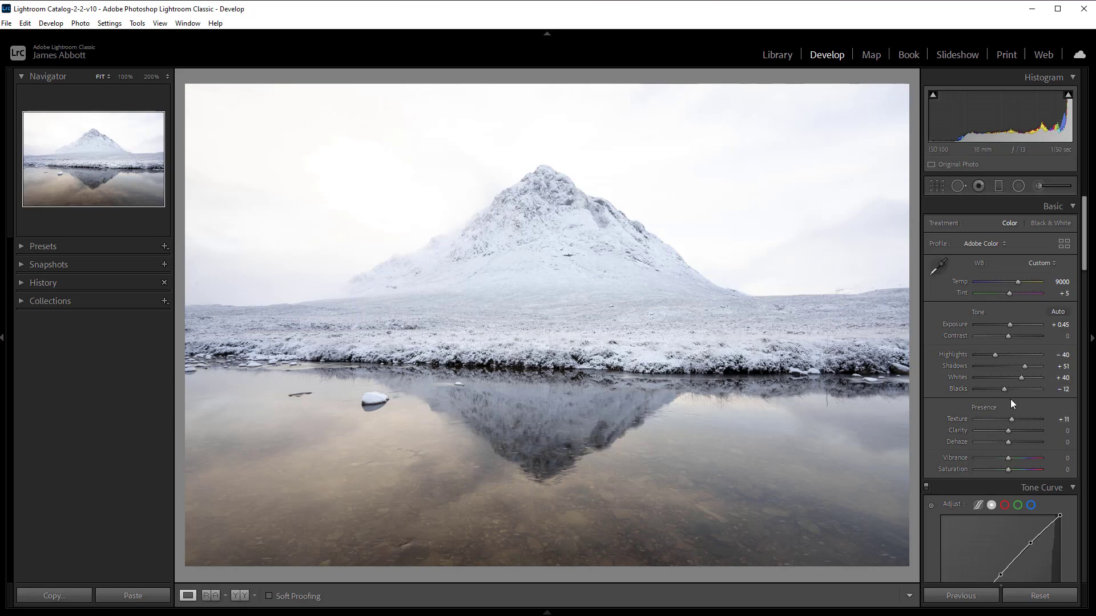
left_click_drag(1006, 431, 1011, 430)
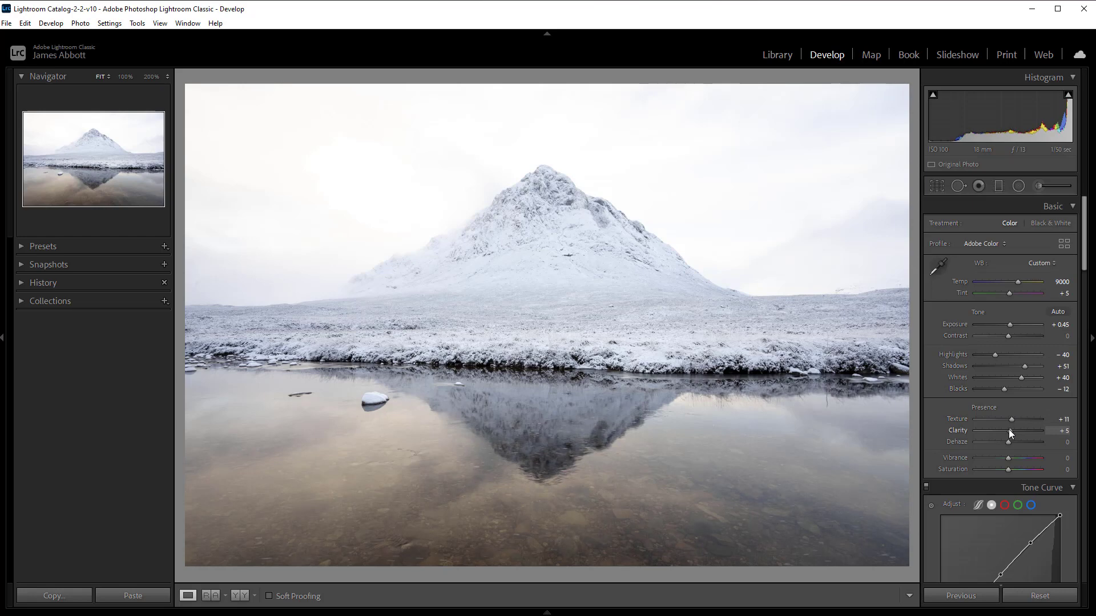
left_click_drag(1019, 432, 1027, 431)
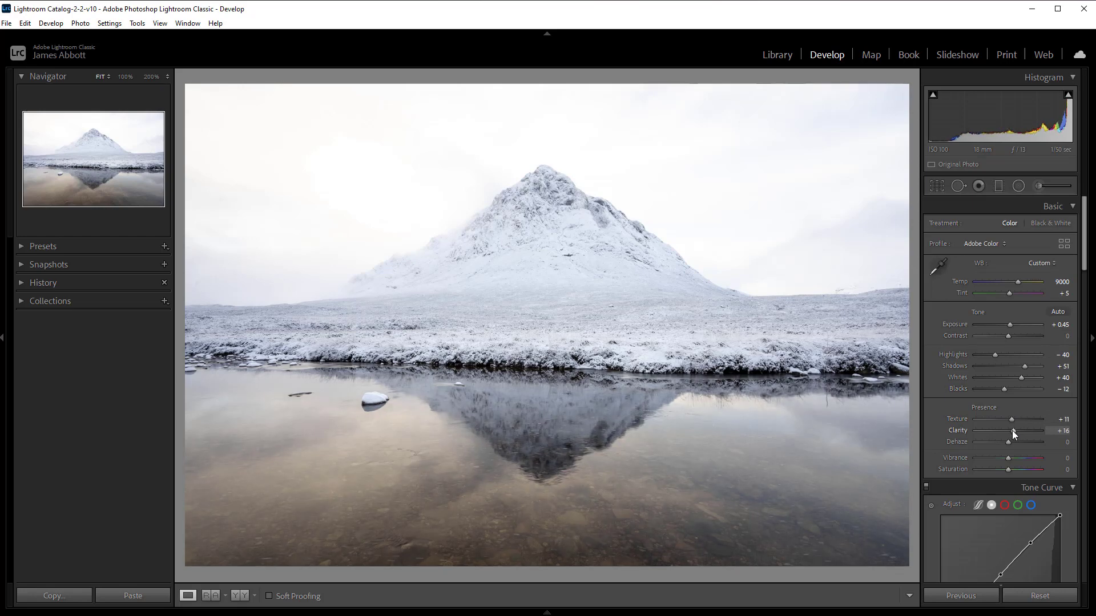
mouse_move(1034, 416)
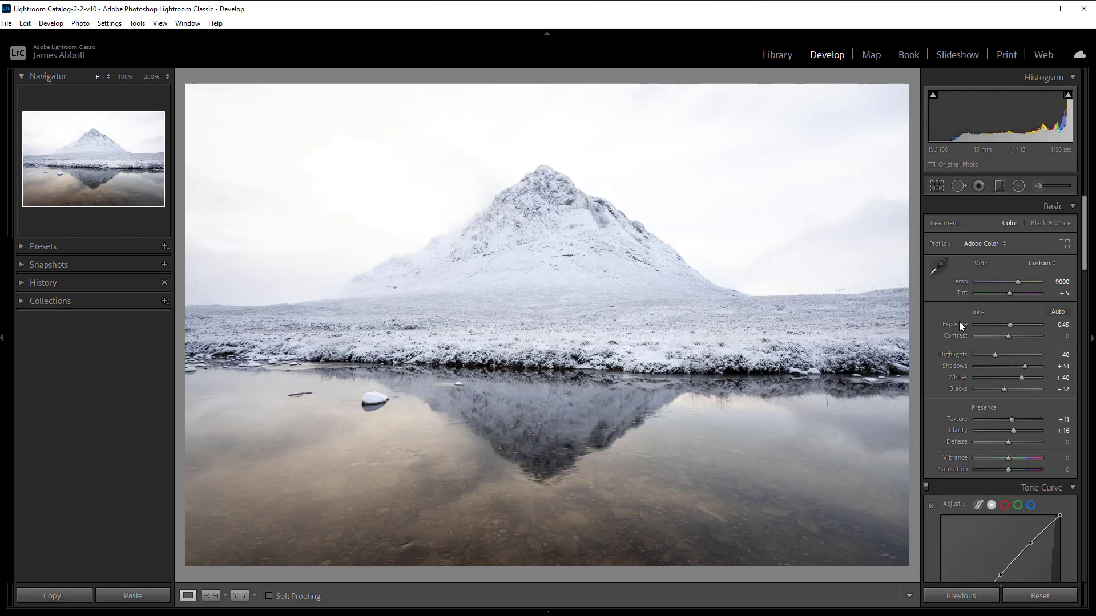
mouse_move(766, 250)
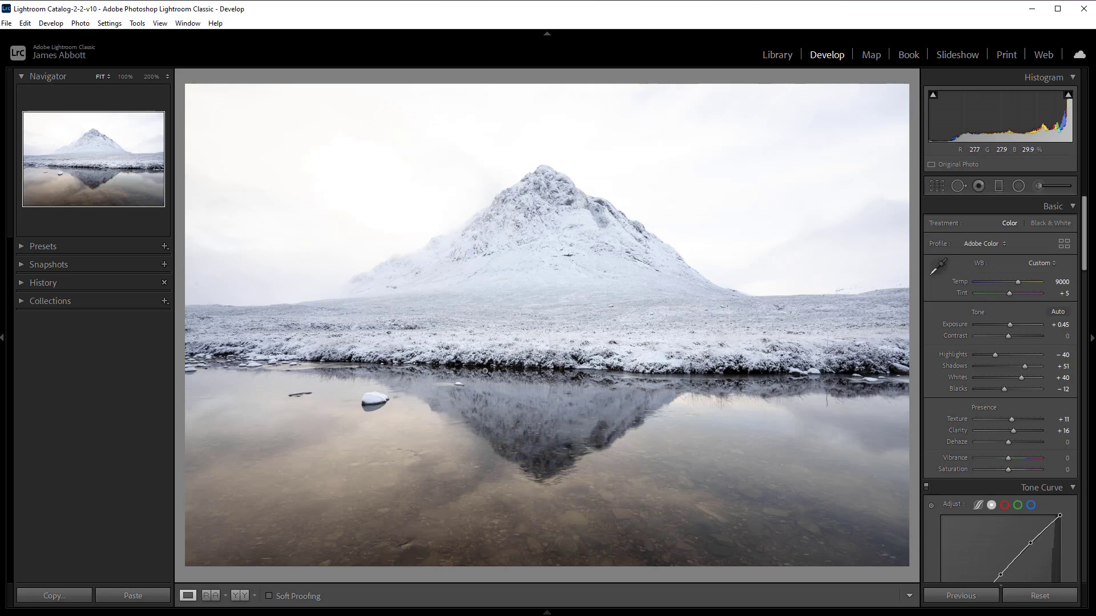
mouse_move(747, 242)
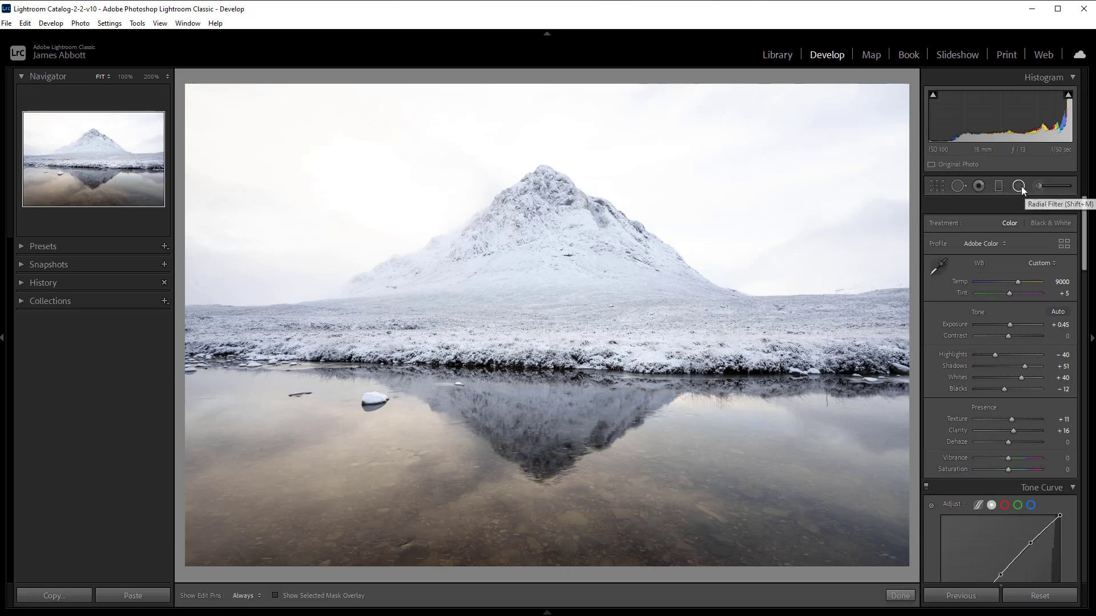
- Draw a radial filter circle over the mountain and reflection with the mask overlay shown
left_click(1018, 186)
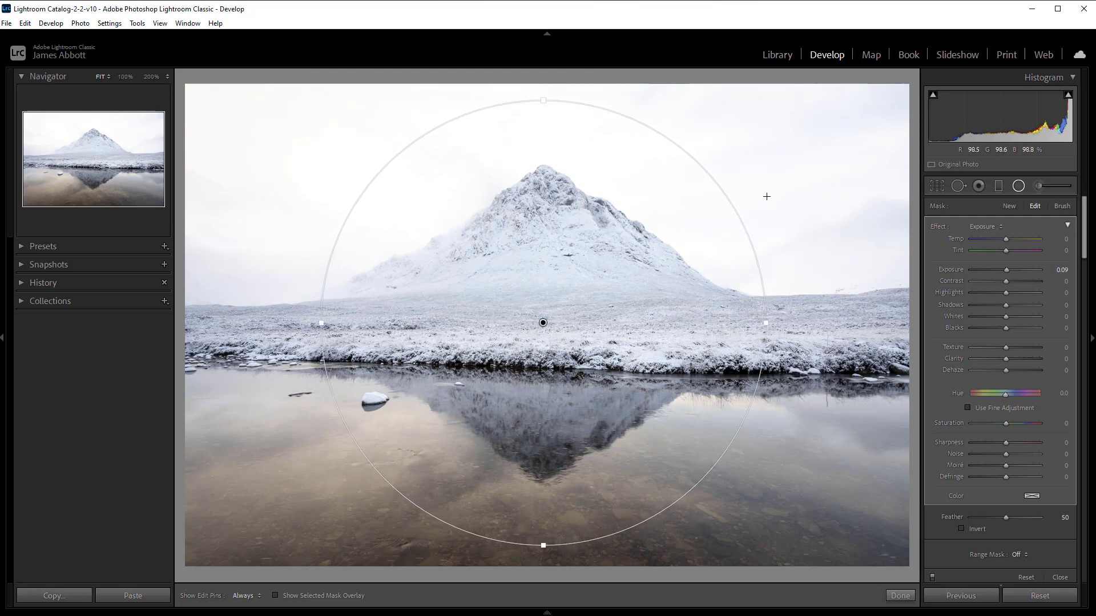
left_click(277, 596)
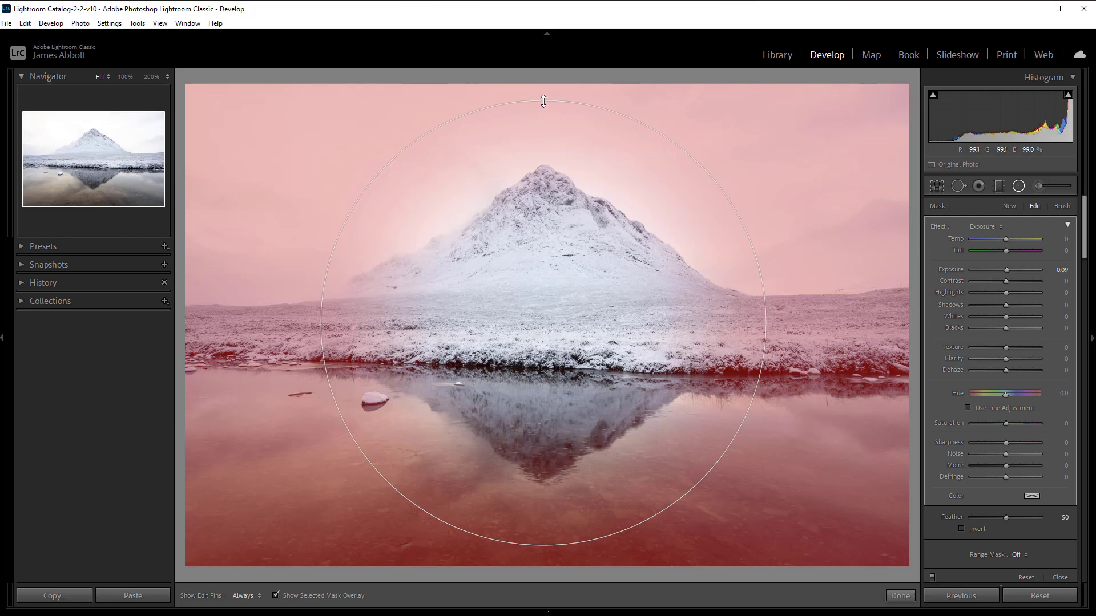
left_click_drag(543, 100, 544, 111)
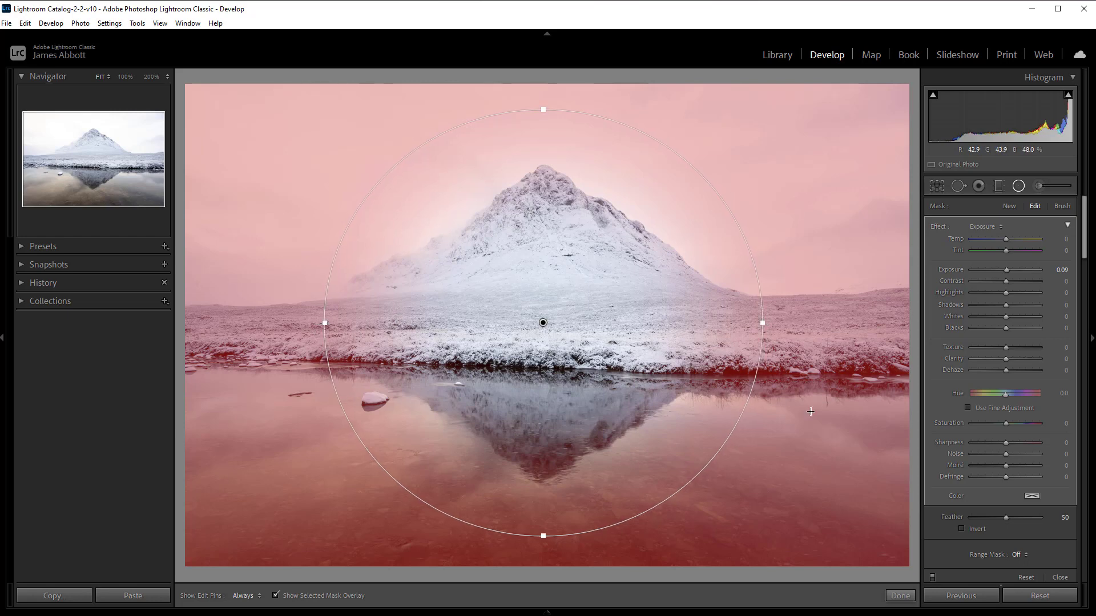
scroll("down", 3)
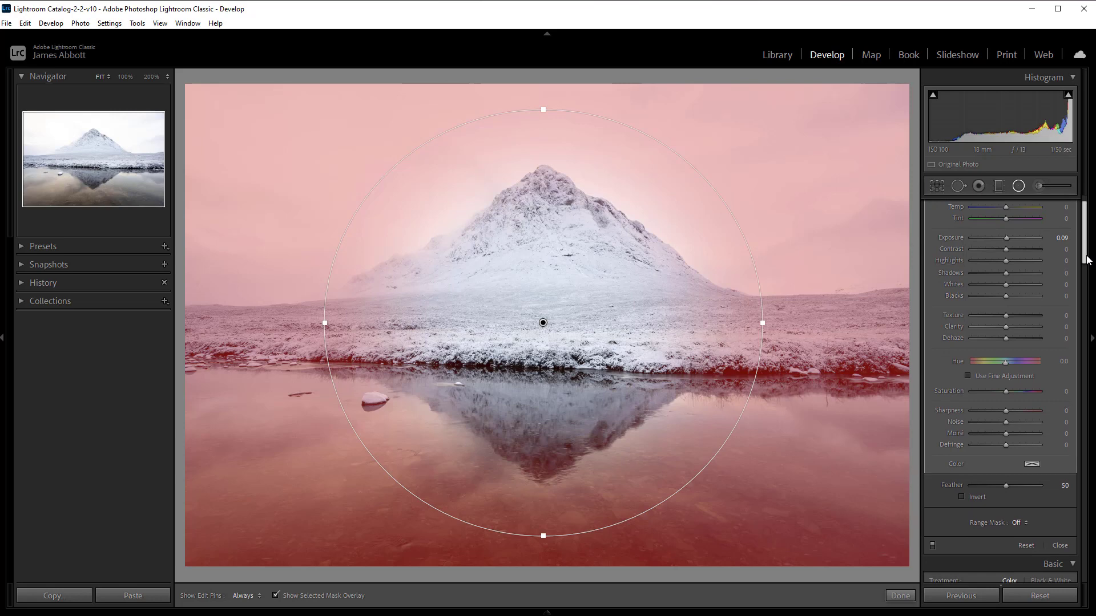
scroll("down", 3)
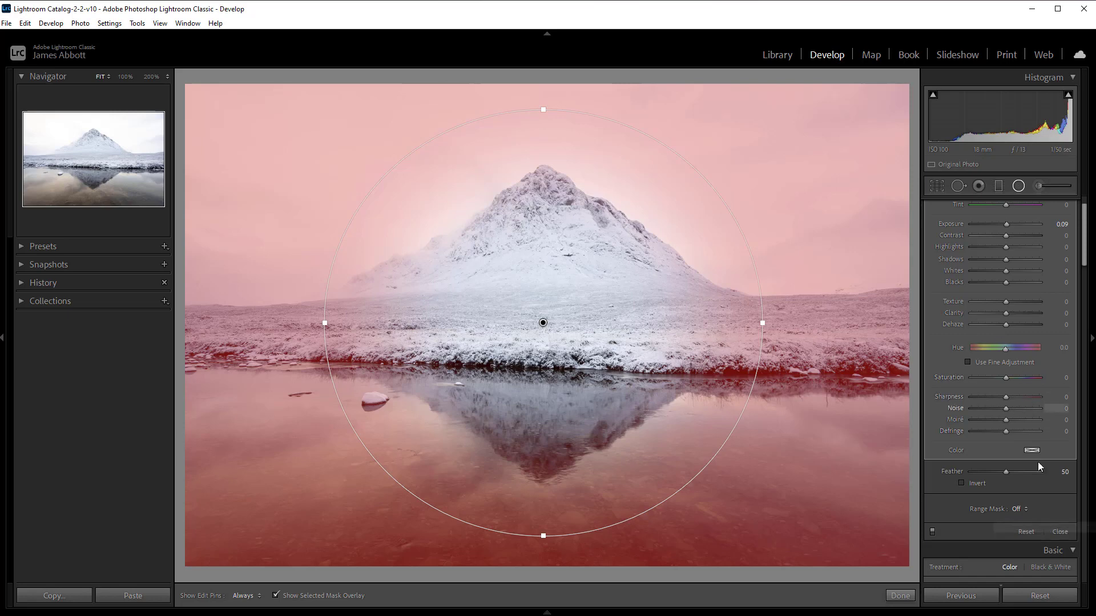
- Switch the radial filter's Range Mask to Luminance and explore its range handles
left_click(1017, 508)
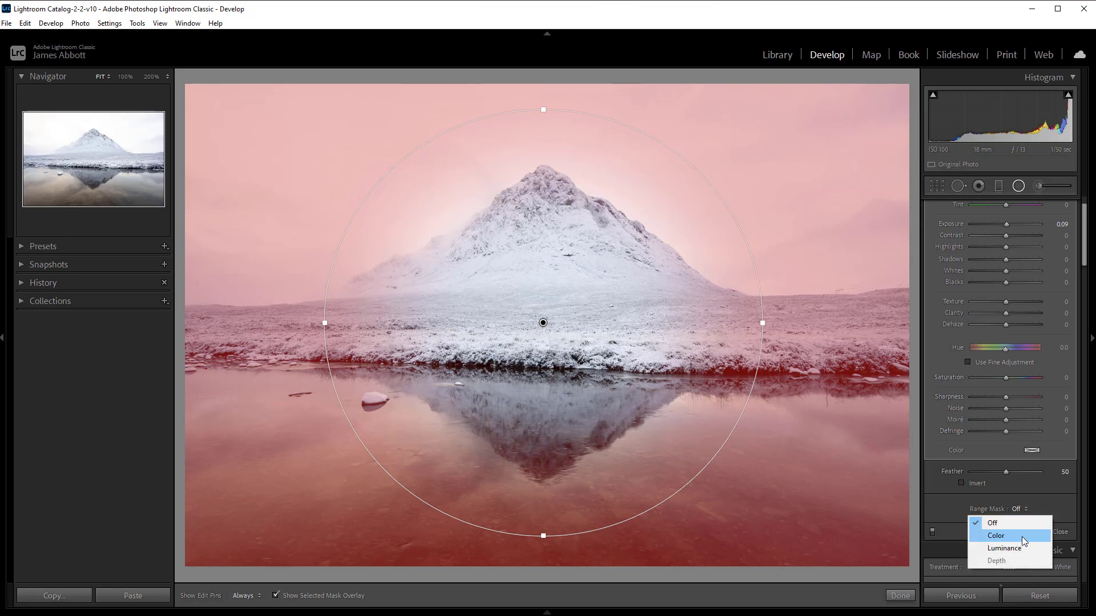
left_click(1003, 548)
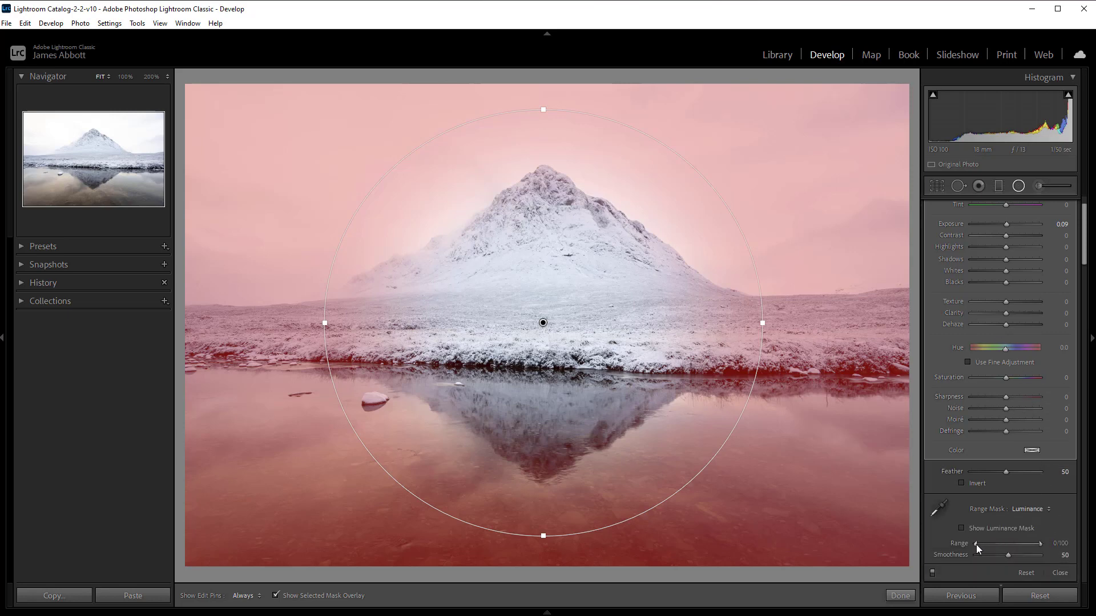
left_click_drag(978, 543, 990, 543)
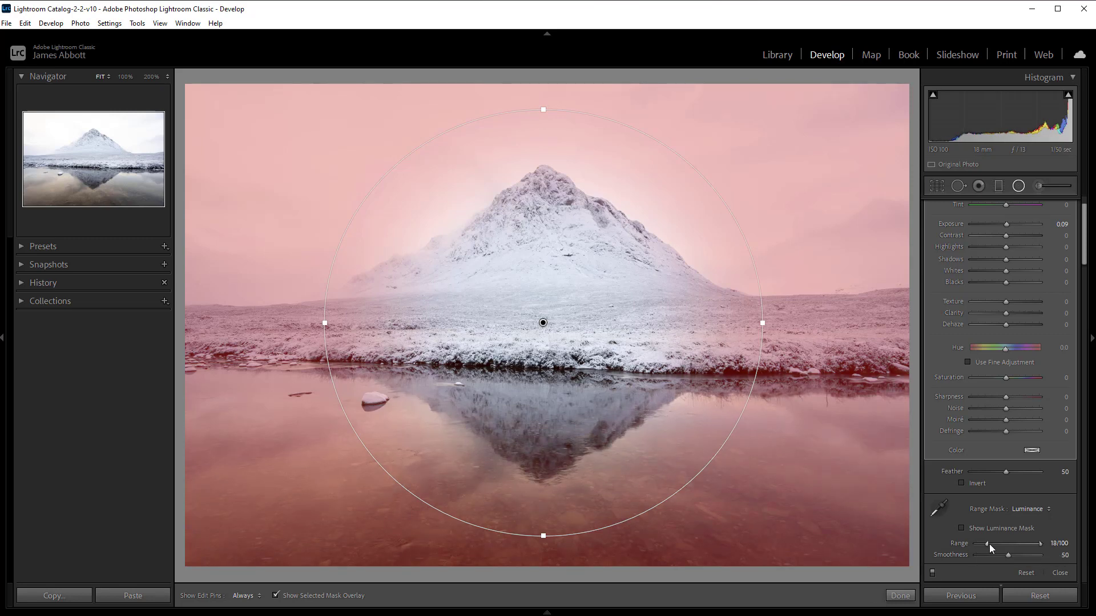
left_click_drag(988, 544, 977, 544)
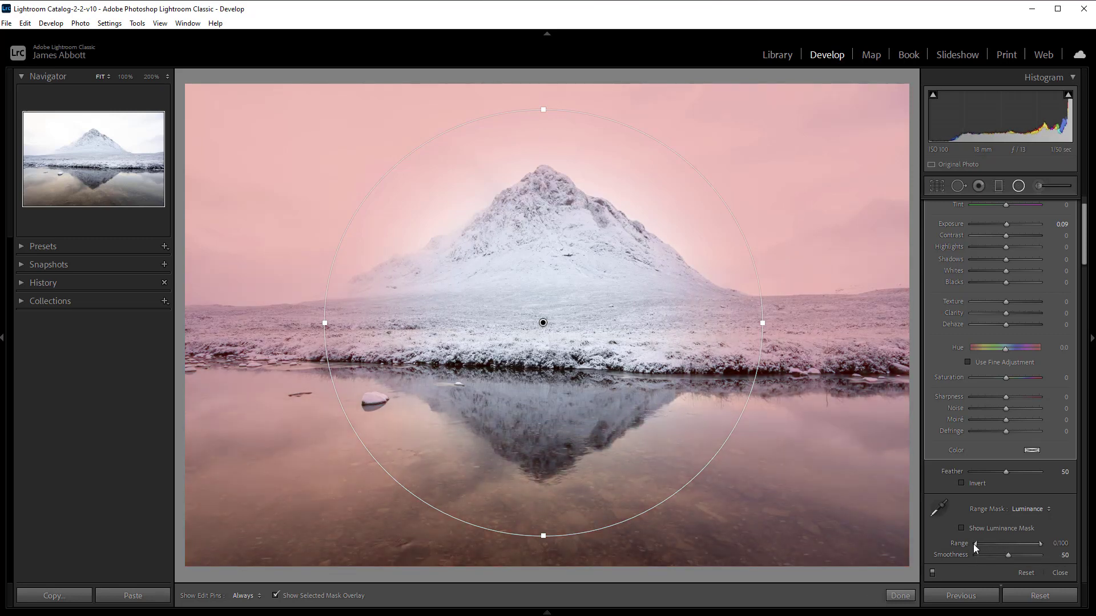
left_click_drag(977, 544, 1019, 543)
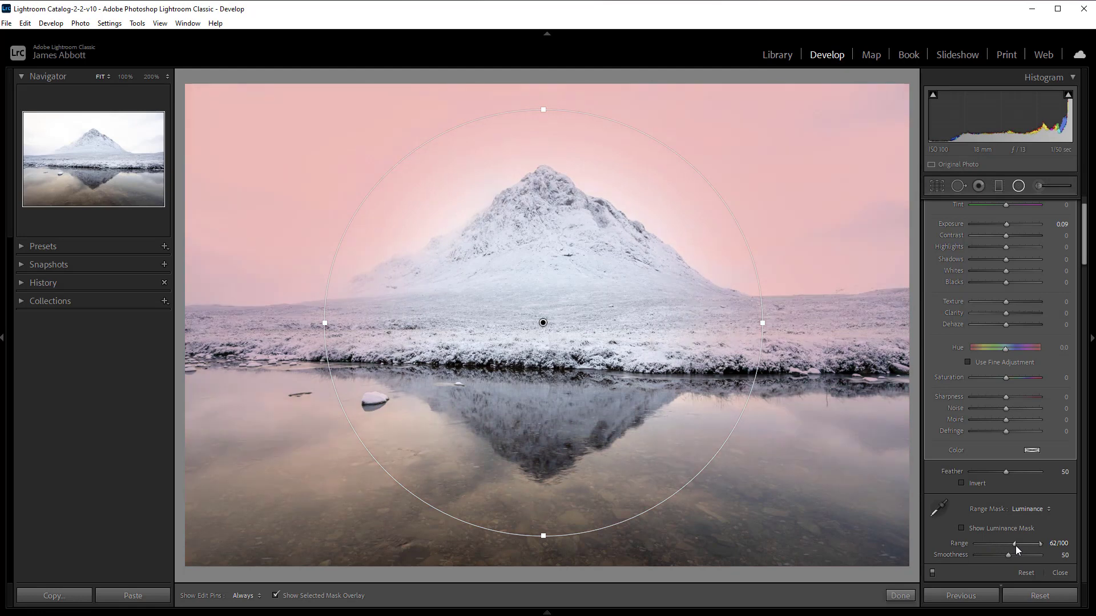
left_click_drag(1021, 543, 1000, 544)
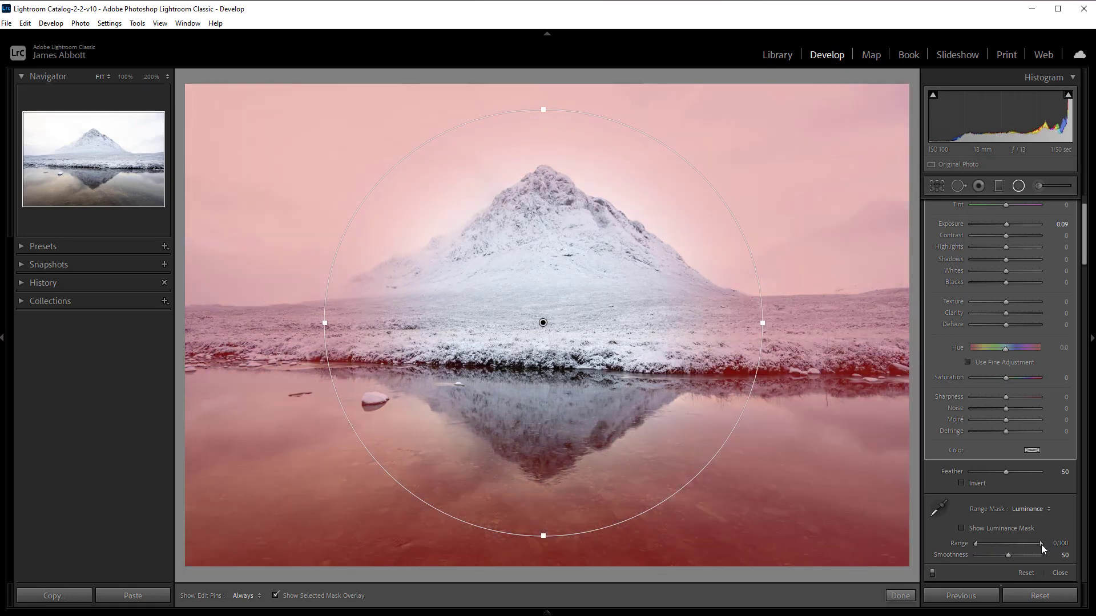
left_click_drag(1041, 543, 1006, 543)
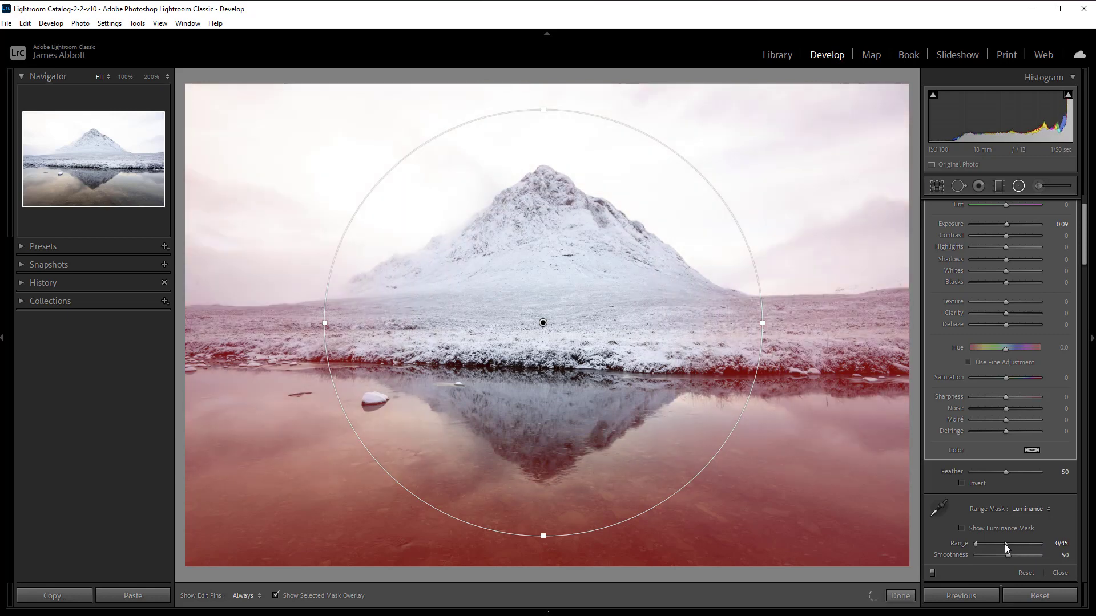
left_click_drag(1006, 550, 1031, 550)
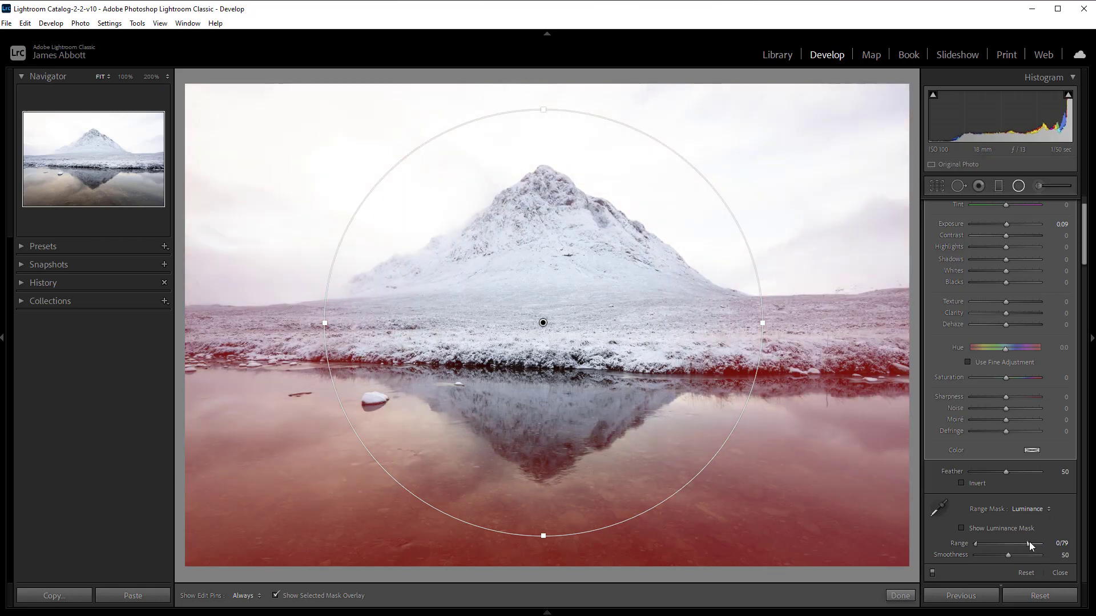
left_click_drag(1033, 543, 1040, 543)
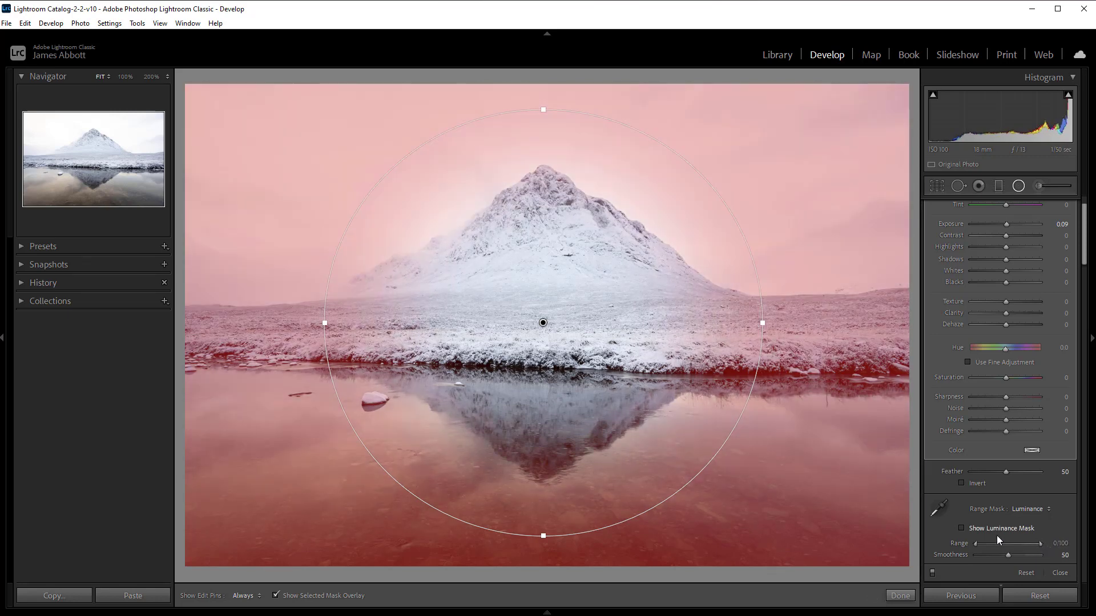
- Limit the luminance range to 75–100 with smoothness 60
left_click_drag(975, 543, 991, 544)
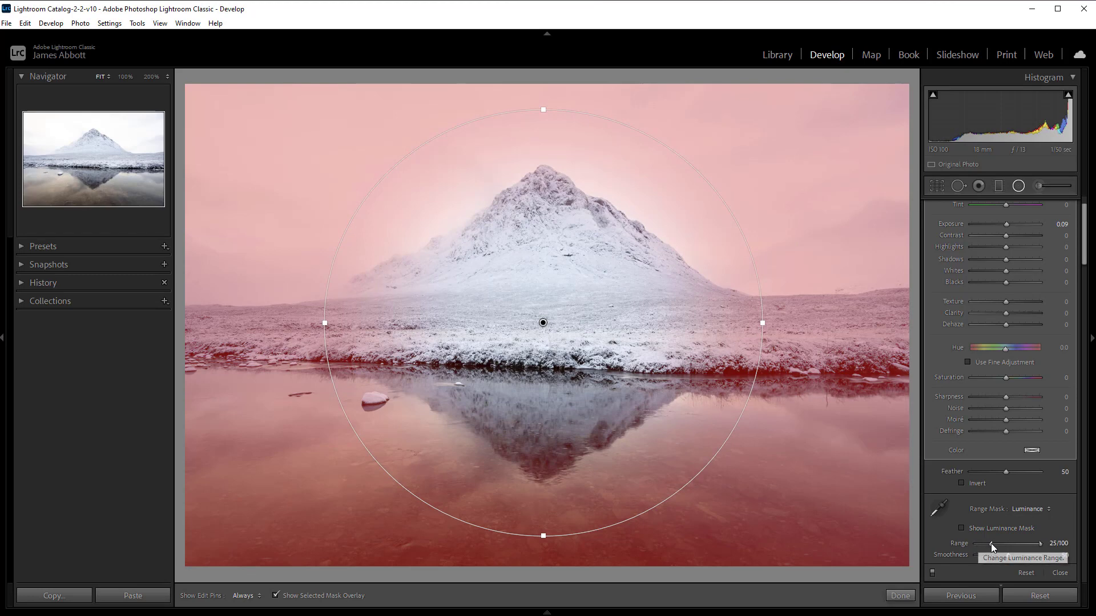
left_click_drag(992, 544, 1019, 545)
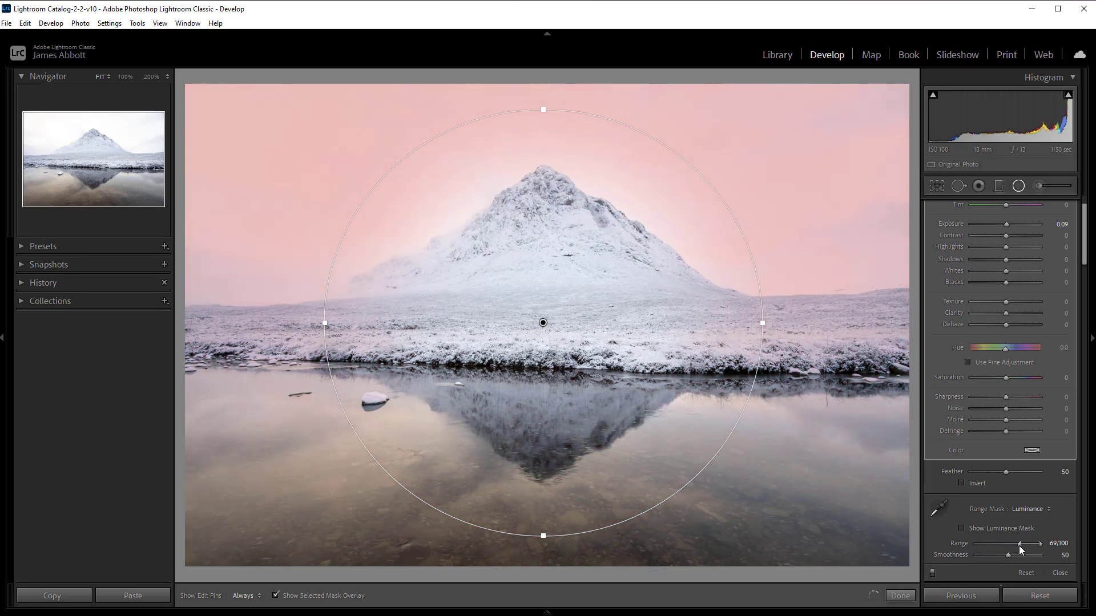
left_click_drag(1020, 544, 1040, 543)
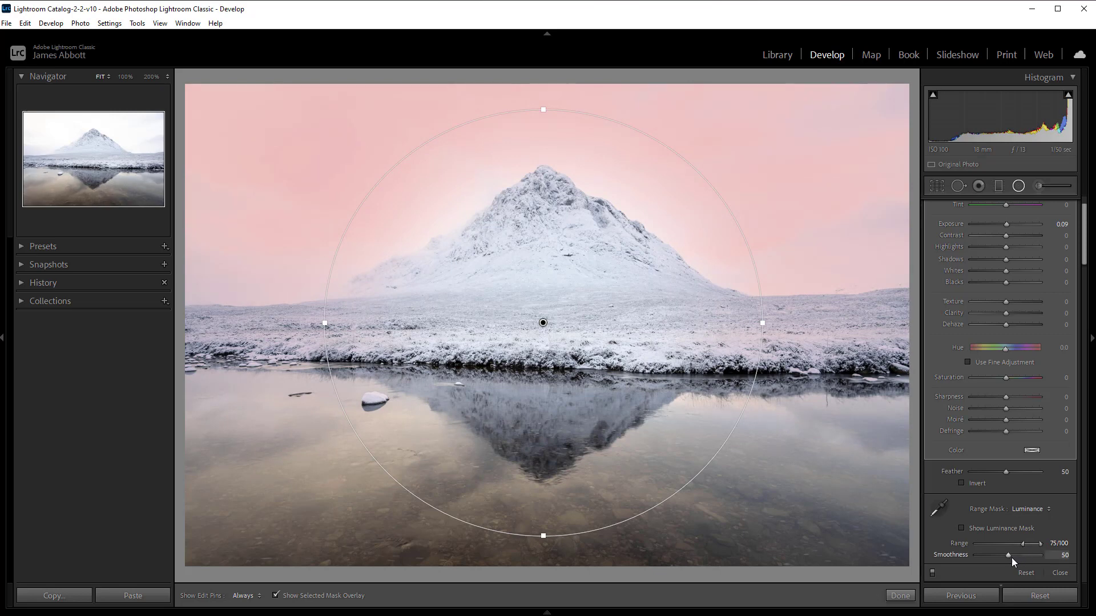
left_click_drag(1008, 555, 1014, 555)
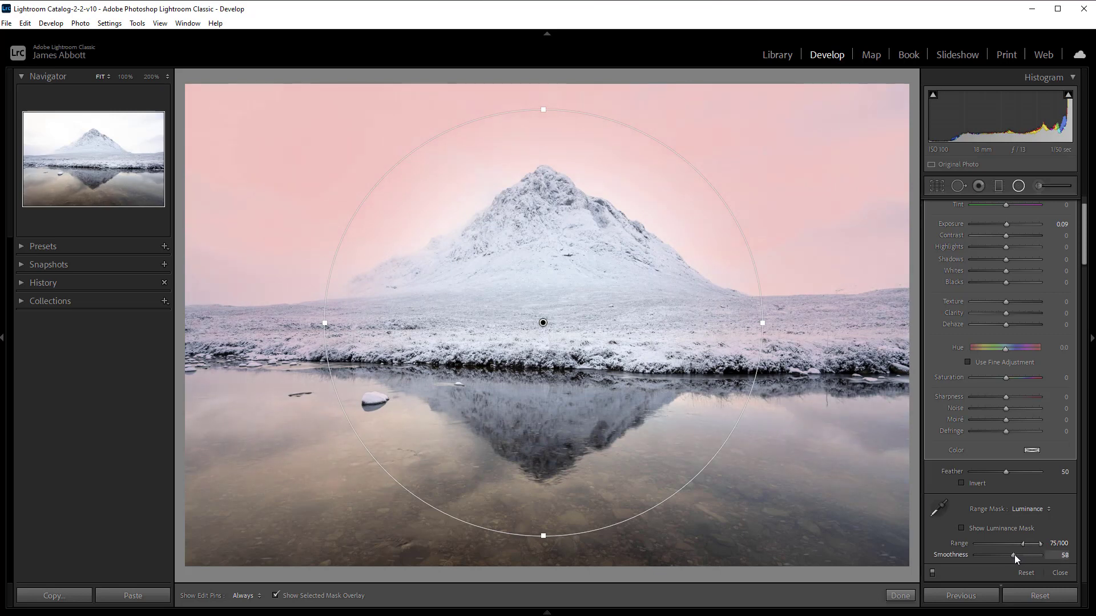
left_click_drag(1013, 554, 1016, 555)
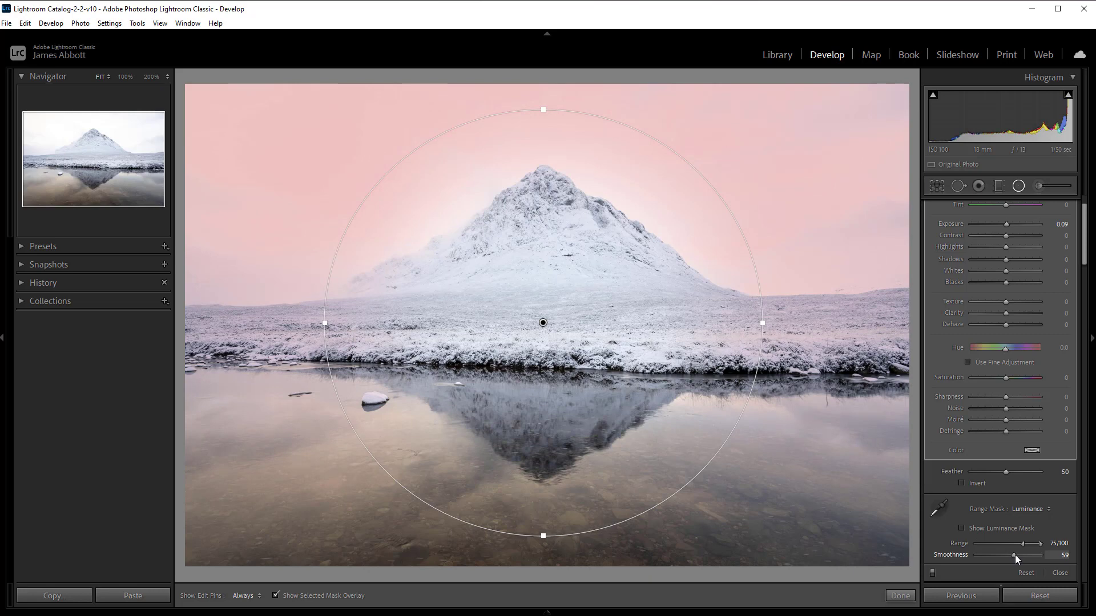
left_click_drag(1016, 555, 1015, 554)
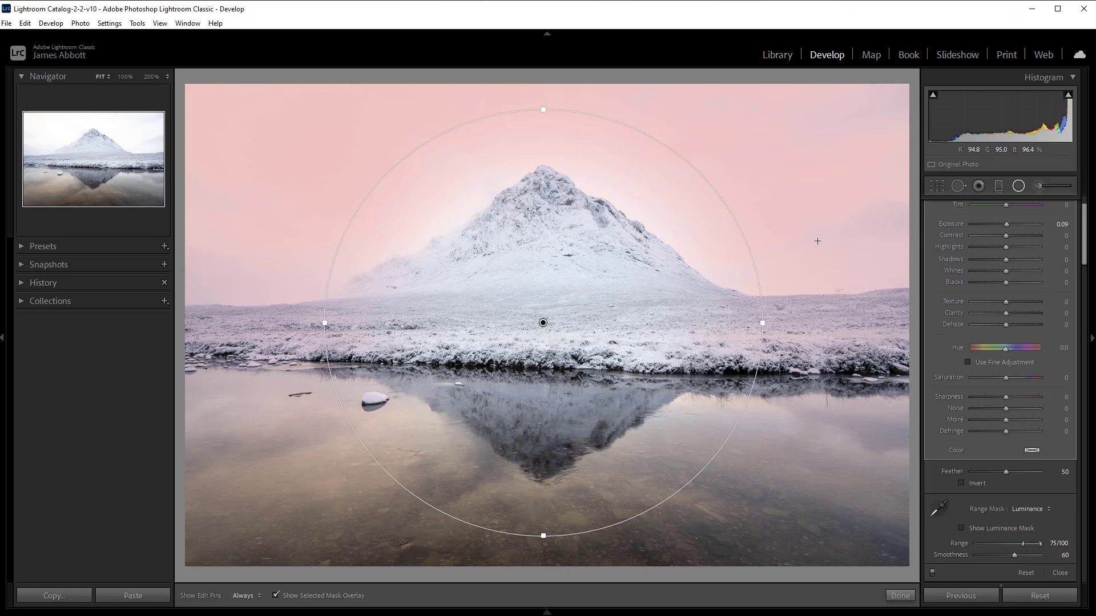
mouse_move(287, 202)
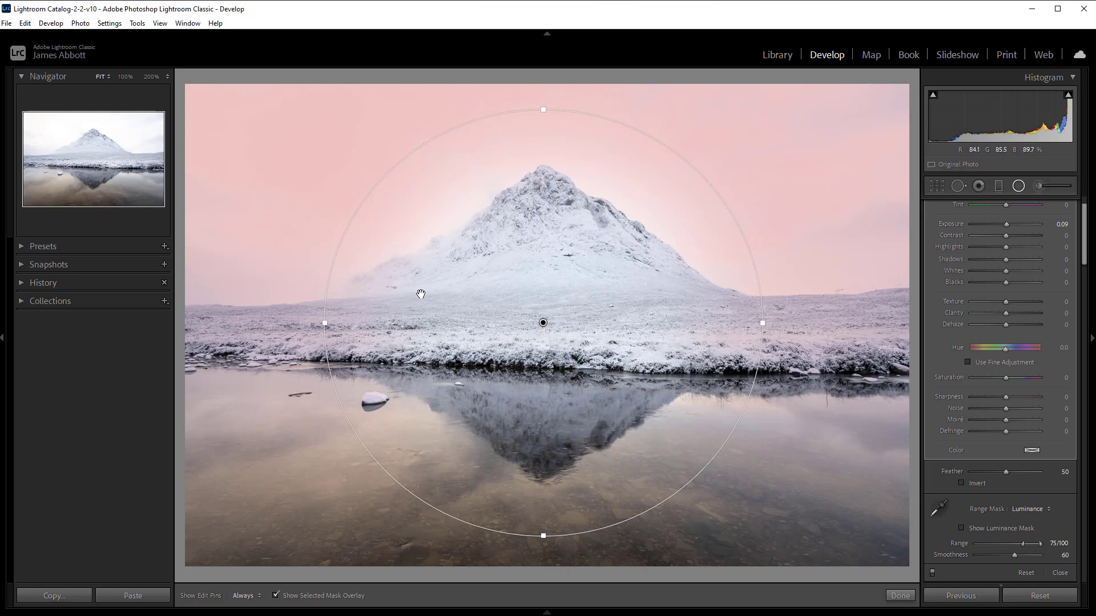
mouse_move(573, 251)
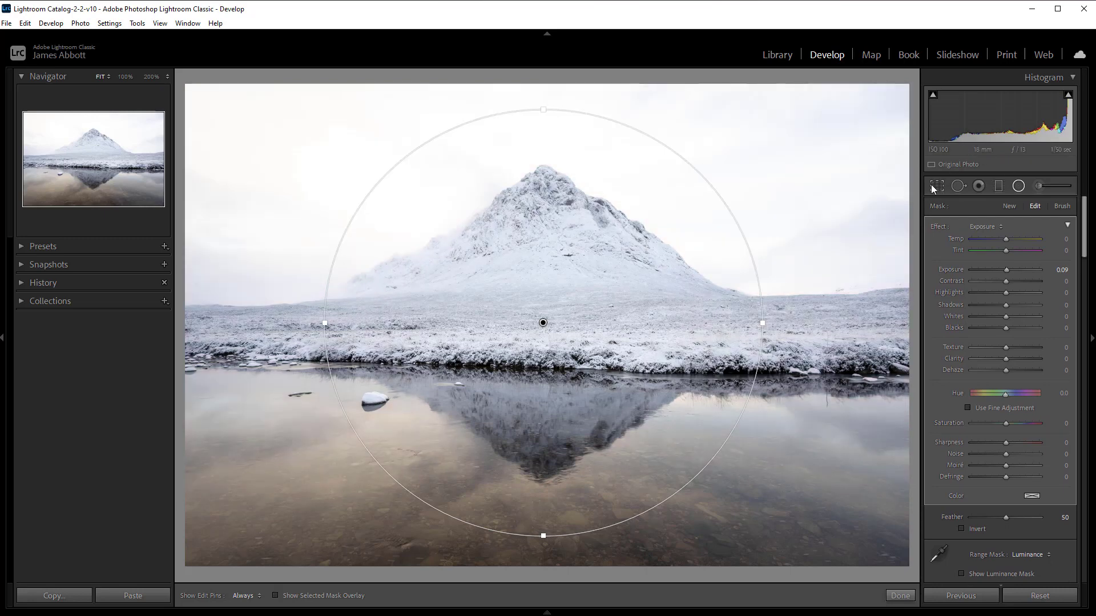
mouse_move(1011, 273)
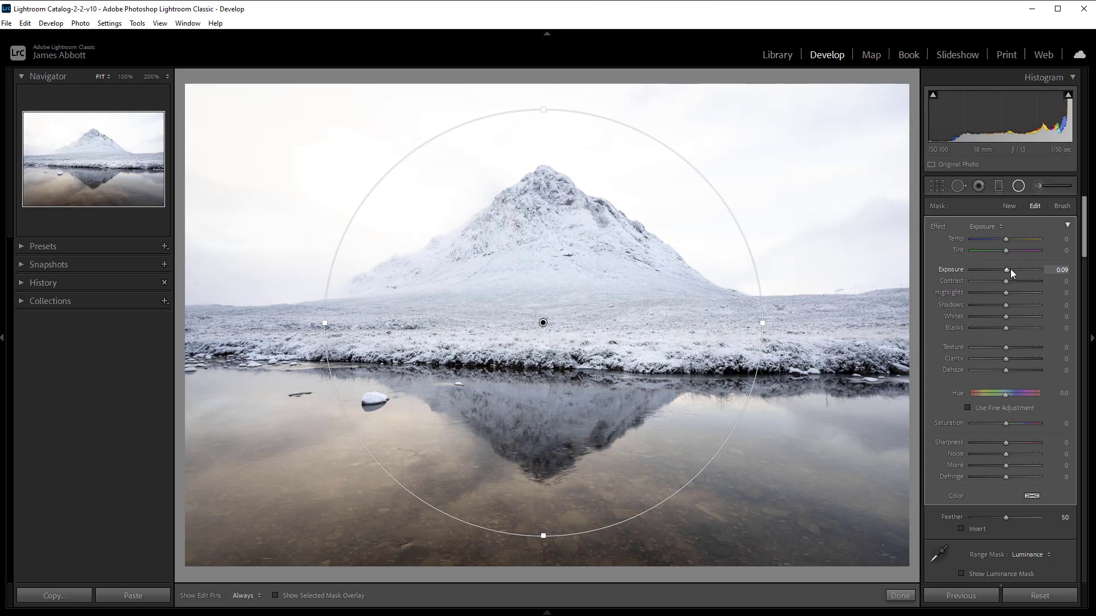
mouse_move(1010, 272)
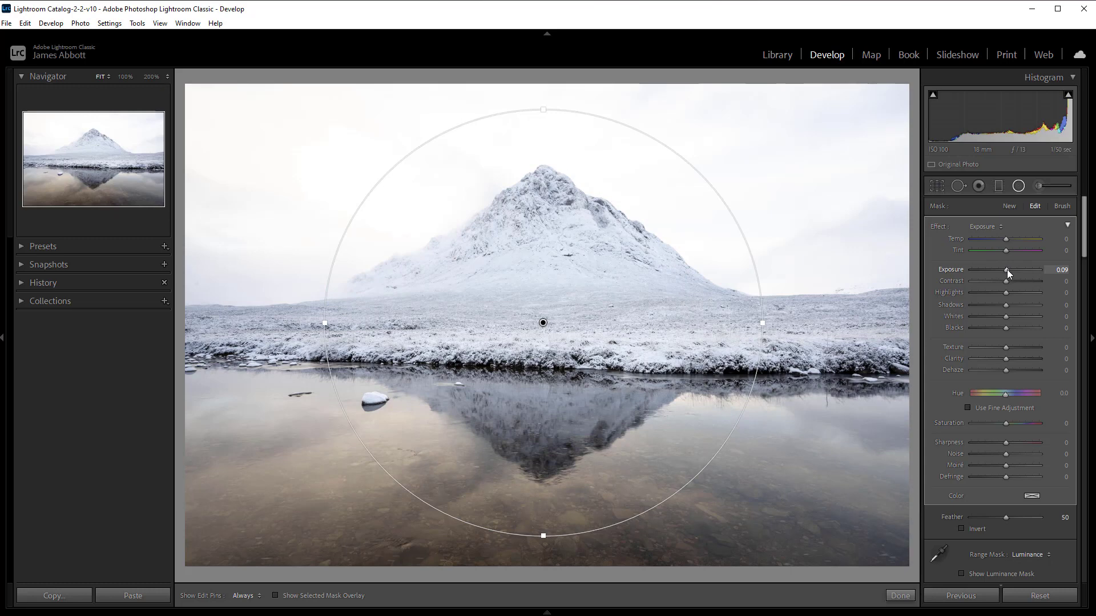
- Lower the radial filter's Exposure to -1.24, darkening the bright snow and sky
left_click_drag(1008, 269, 996, 269)
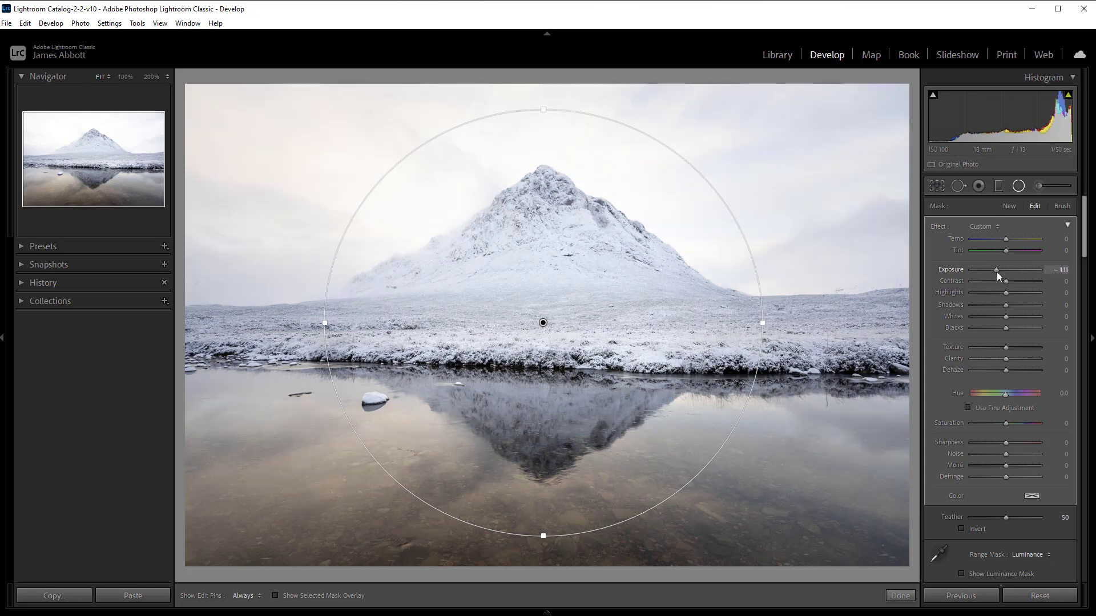
left_click_drag(1000, 270, 996, 270)
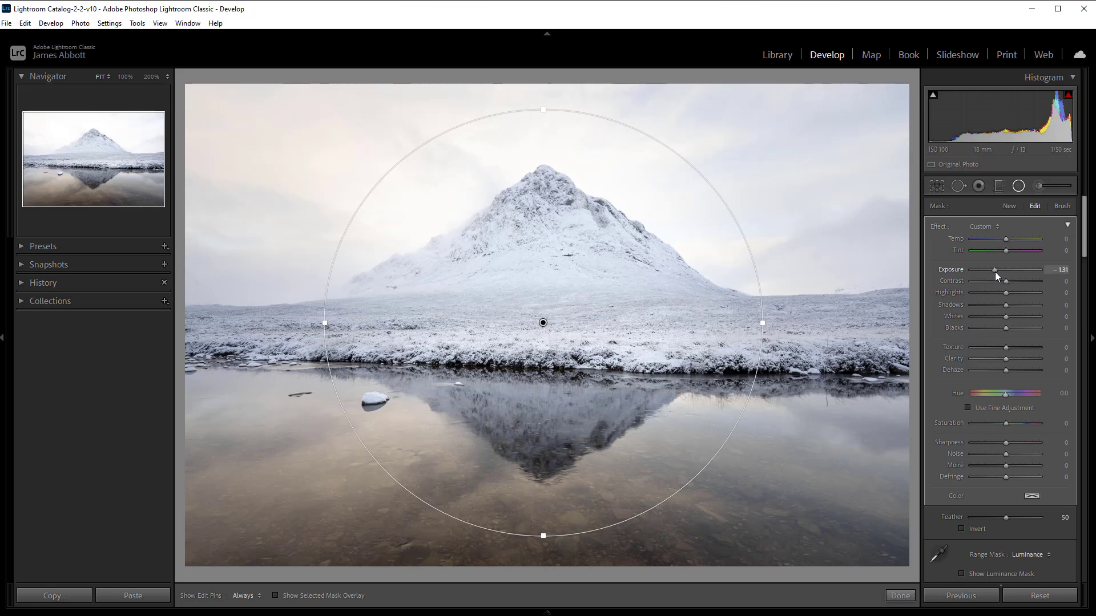
left_click_drag(995, 269, 994, 270)
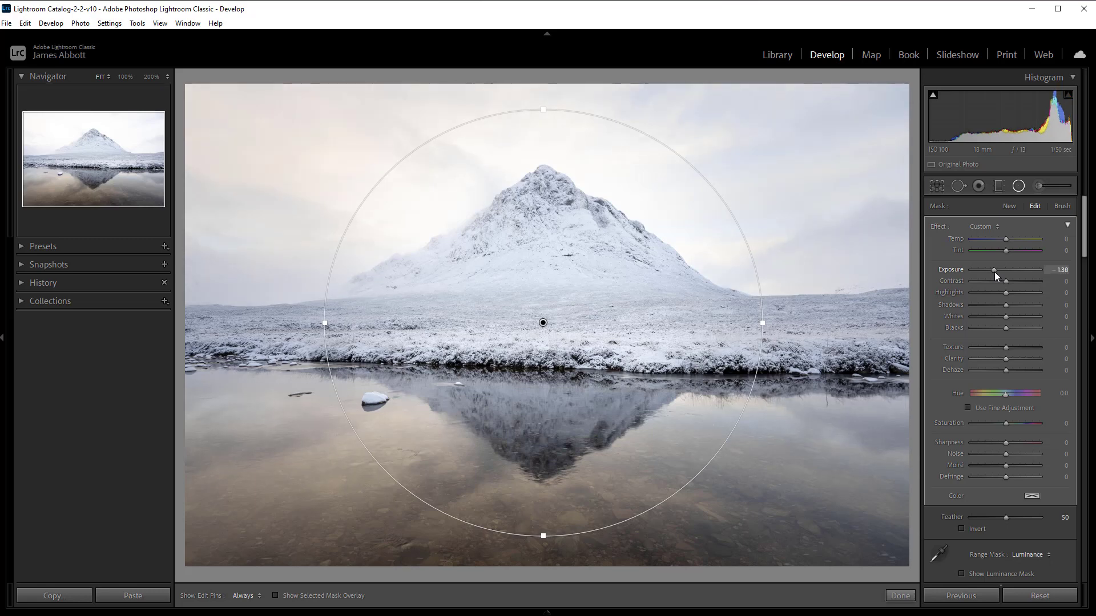
left_click_drag(994, 269, 1000, 270)
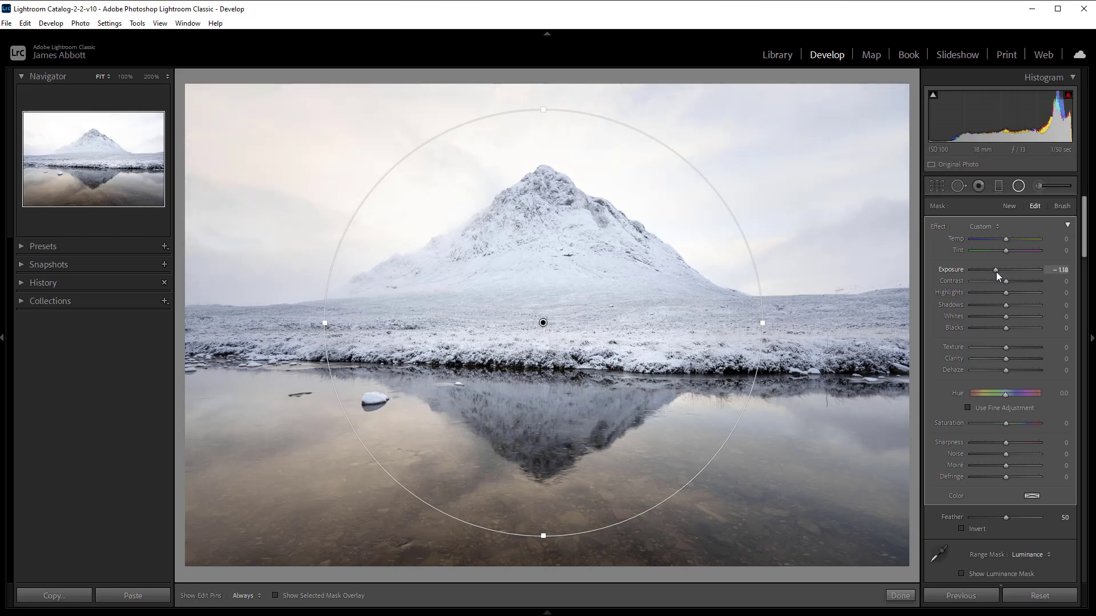
left_click_drag(999, 269, 995, 269)
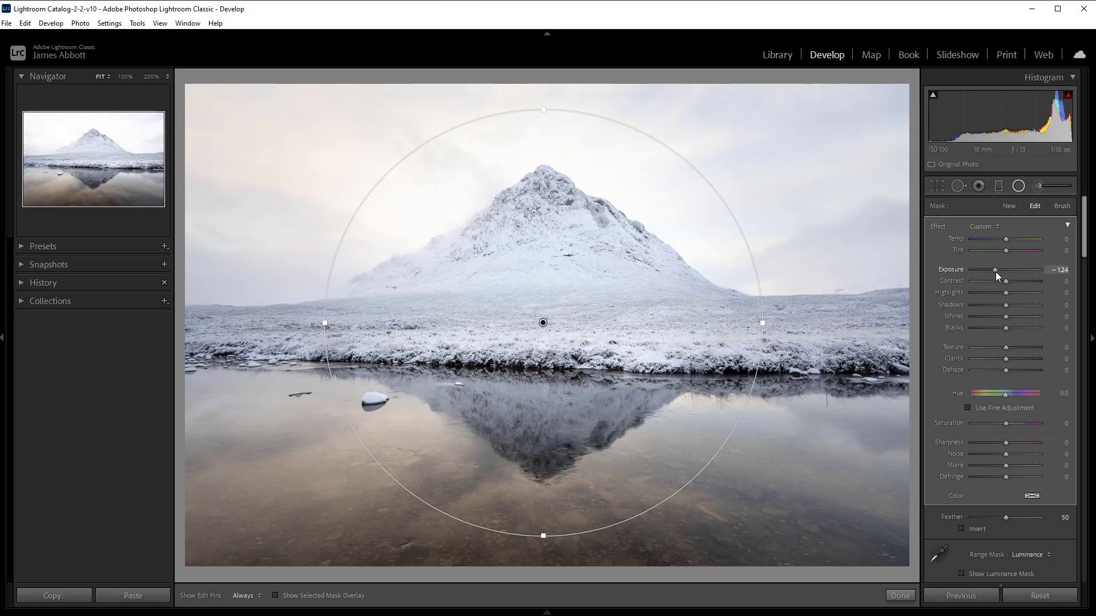
mouse_move(807, 250)
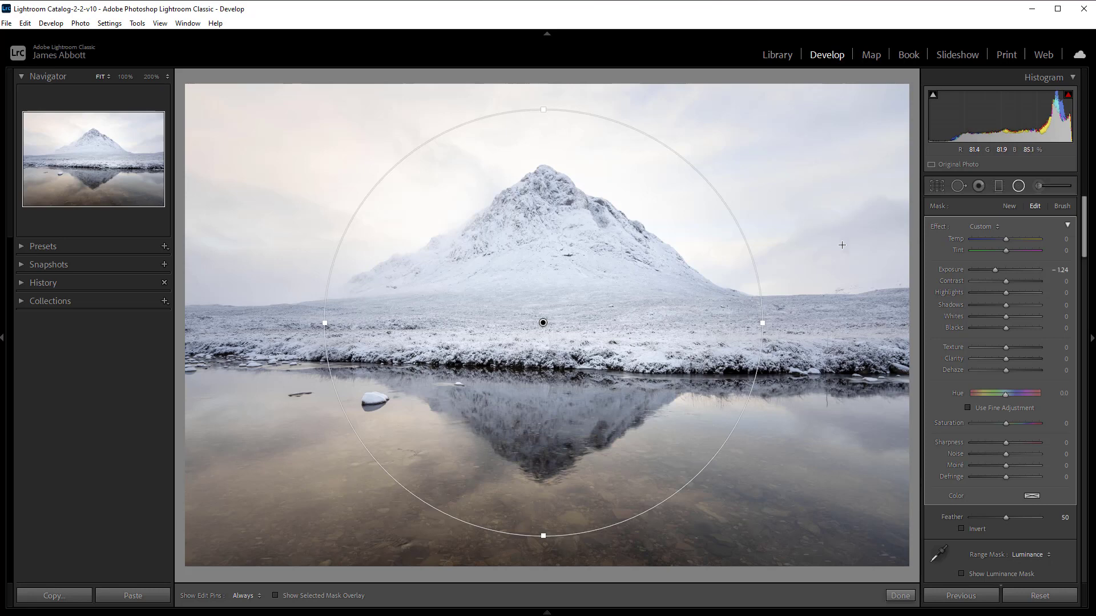
mouse_move(800, 104)
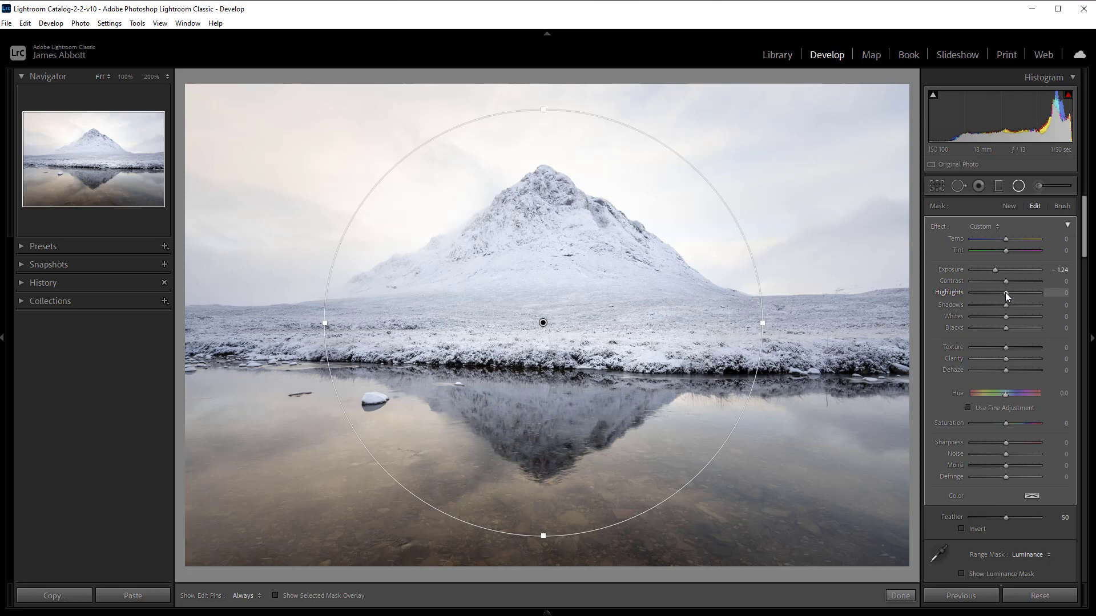
- Pull the radial filter's Highlights down to -55 to recover sky detail
left_click_drag(1027, 294, 988, 294)
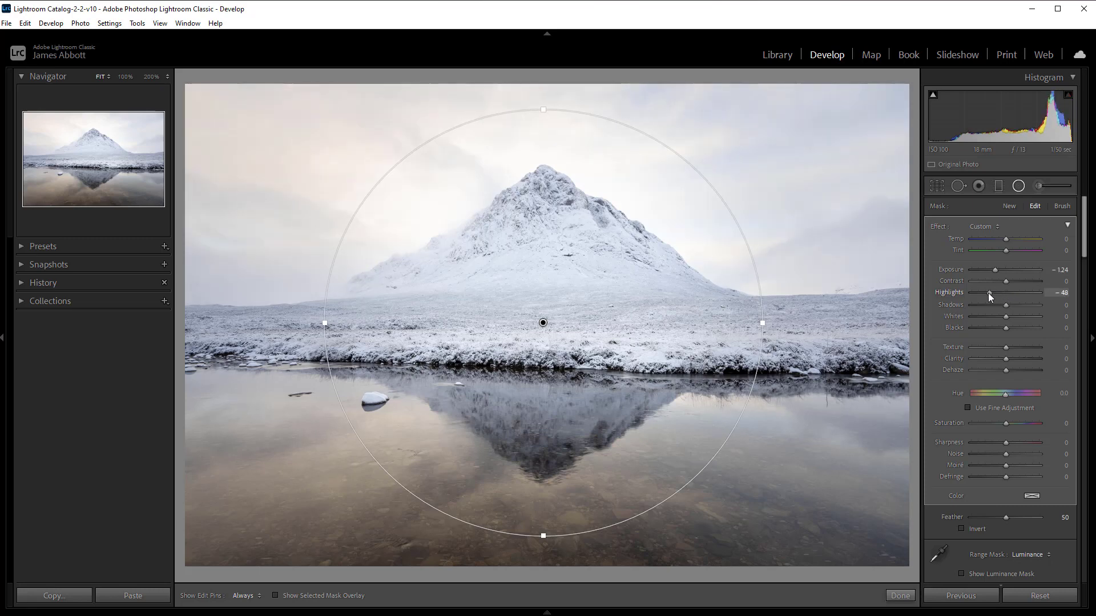
left_click_drag(988, 292, 992, 293)
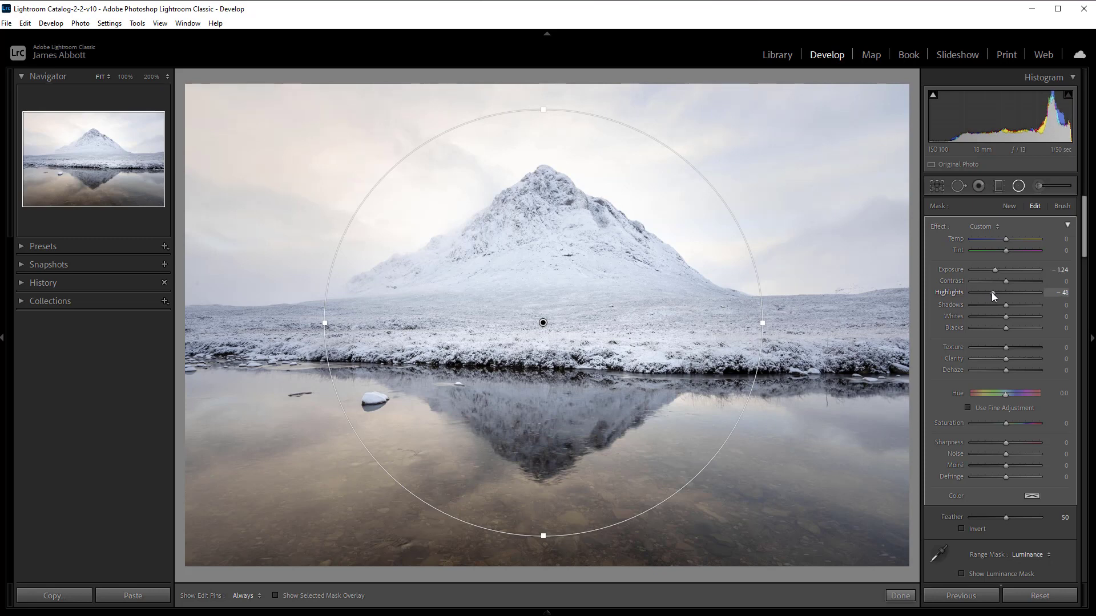
left_click_drag(992, 293, 986, 293)
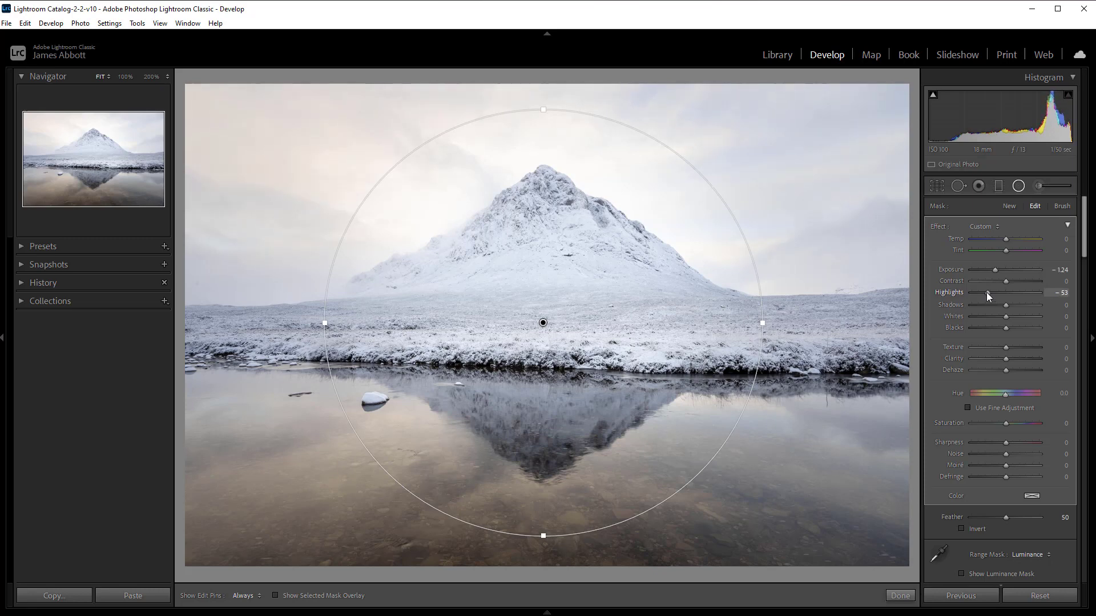
left_click_drag(987, 292, 986, 292)
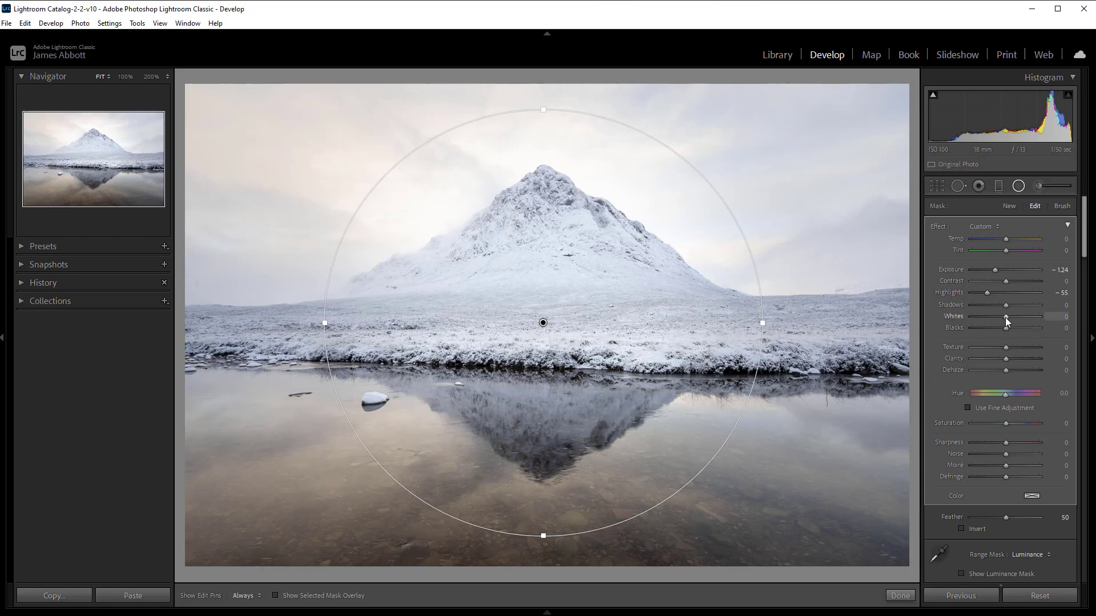
- Lower the filter's Whites slightly negative
left_click_drag(1010, 321, 1003, 322)
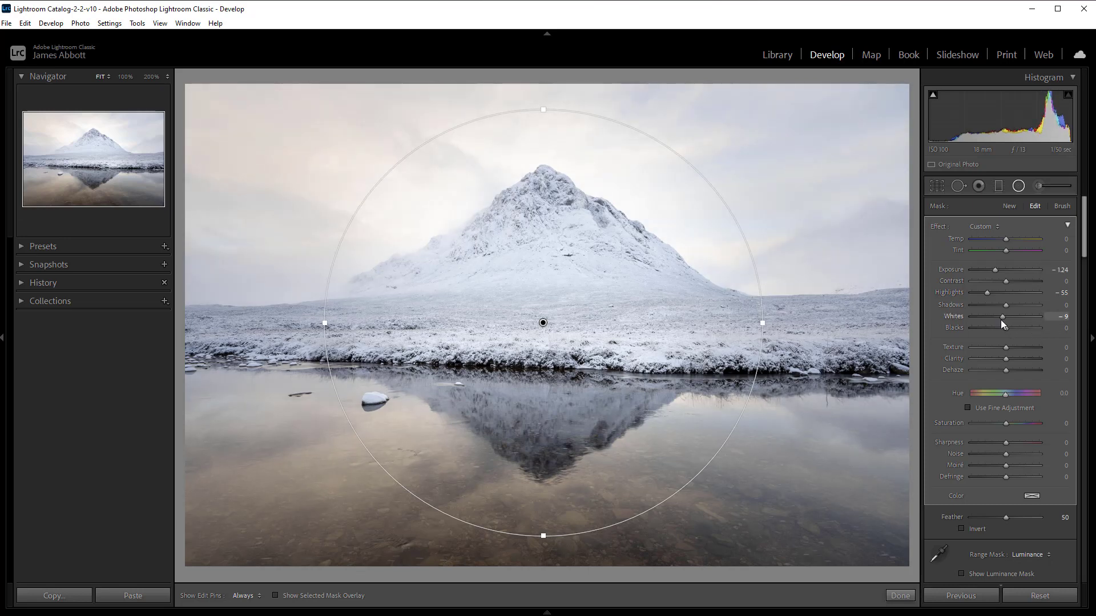
left_click_drag(1004, 322, 1002, 322)
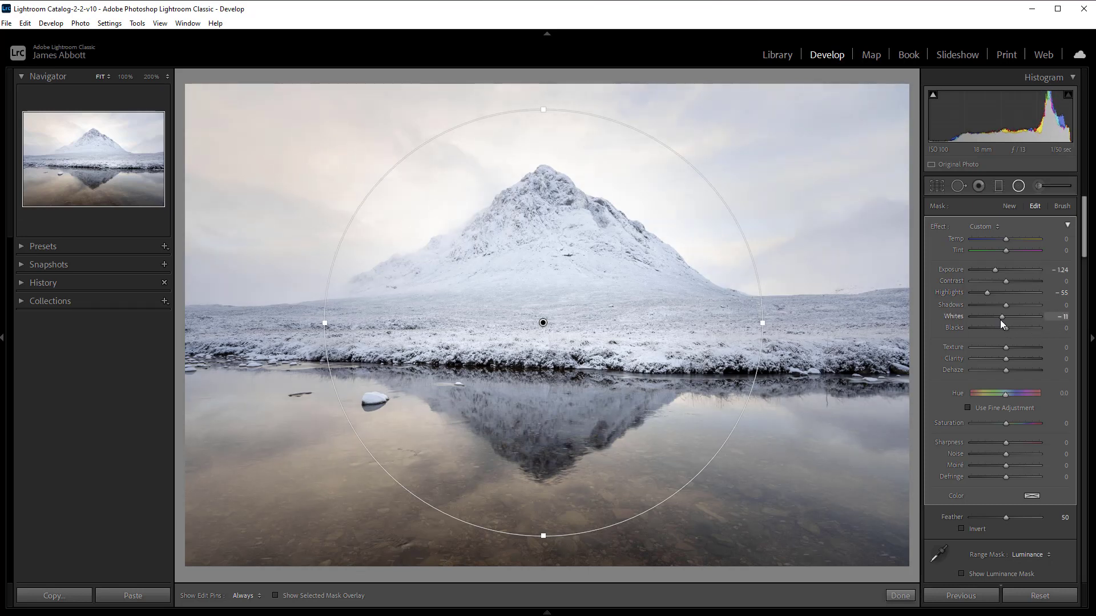